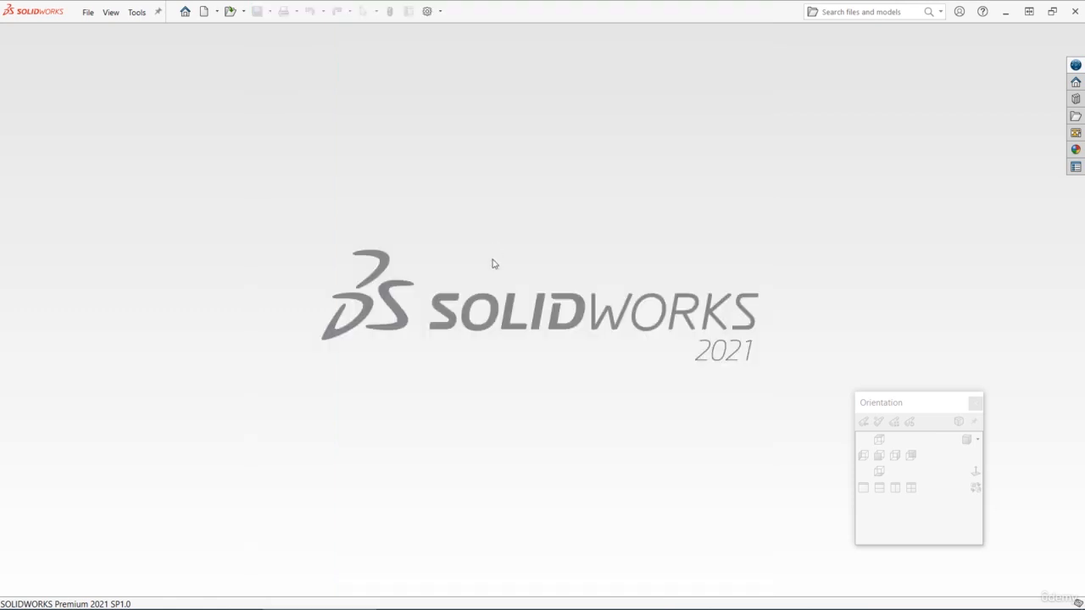
# Create a new SOLIDWORKS part document
pyautogui.click(204, 11)
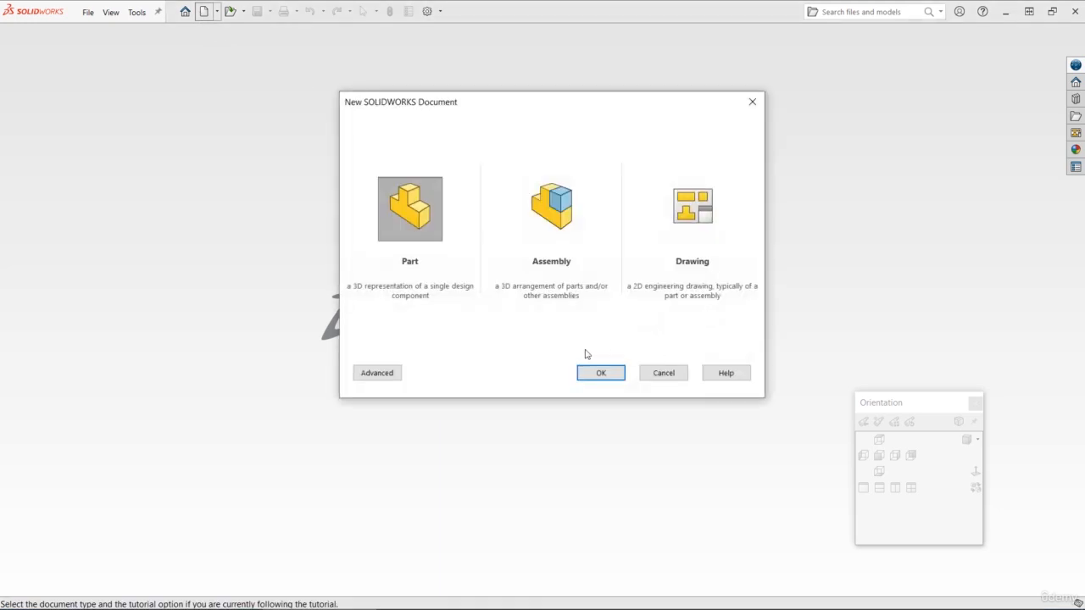
pyautogui.click(600, 373)
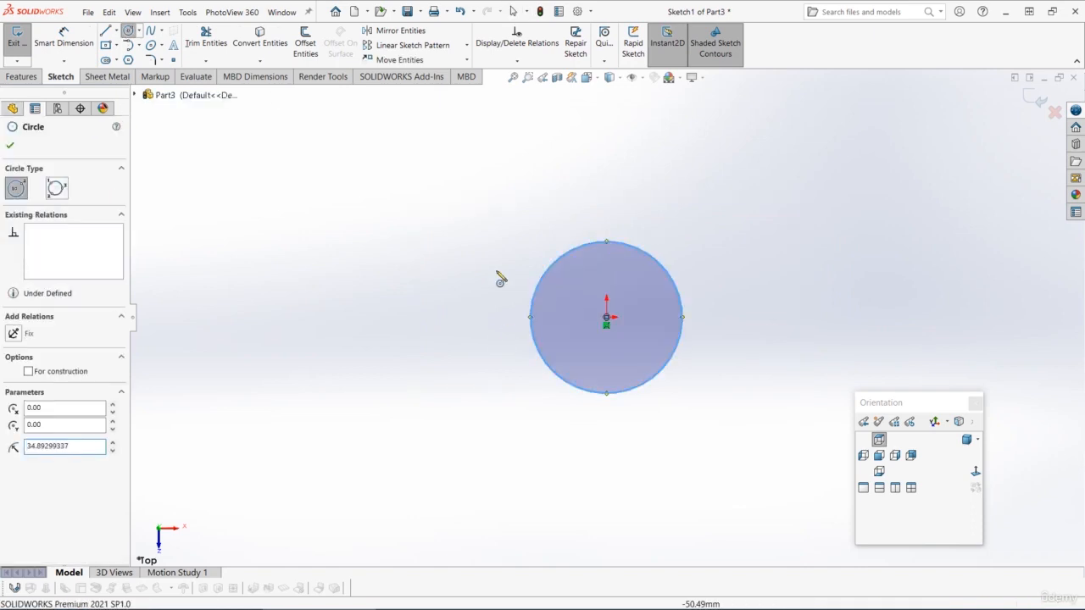
# Extrude the origin-centred circle 8 mm into a solid cylinder
pyautogui.click(64, 37)
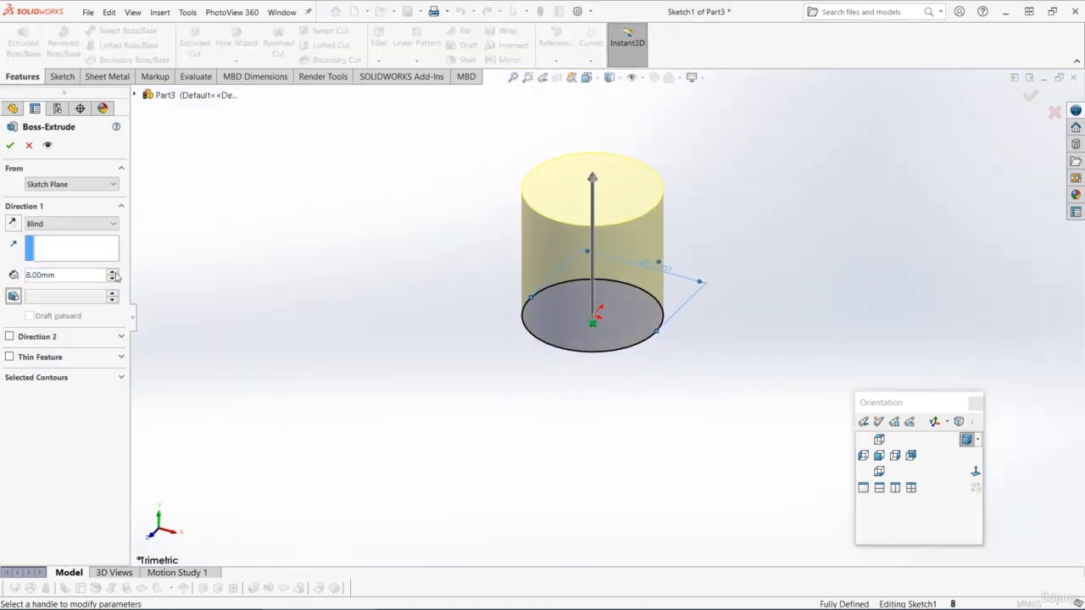
pyautogui.click(10, 145)
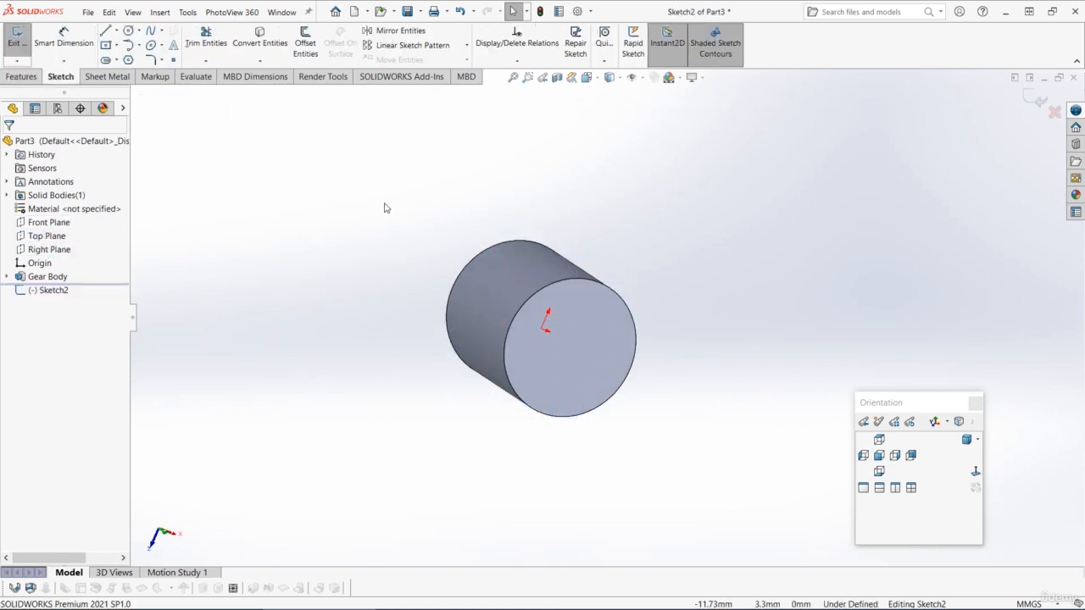
# Draw a centred rectangle across the cylinder face, dimensioned 1.50 wide by 13.40 tall
pyautogui.click(879, 439)
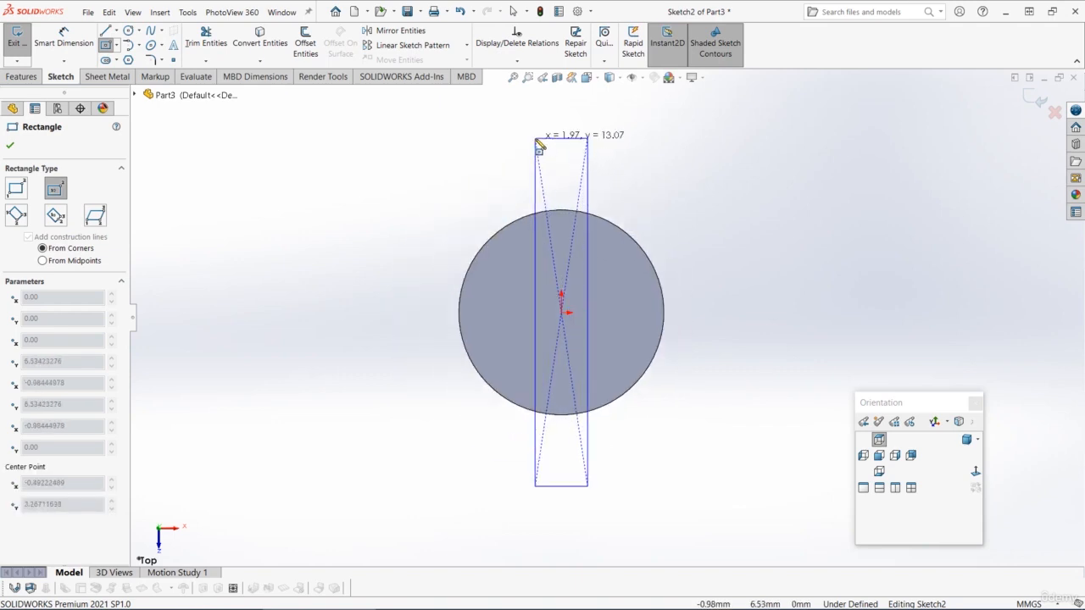
pyautogui.click(561, 134)
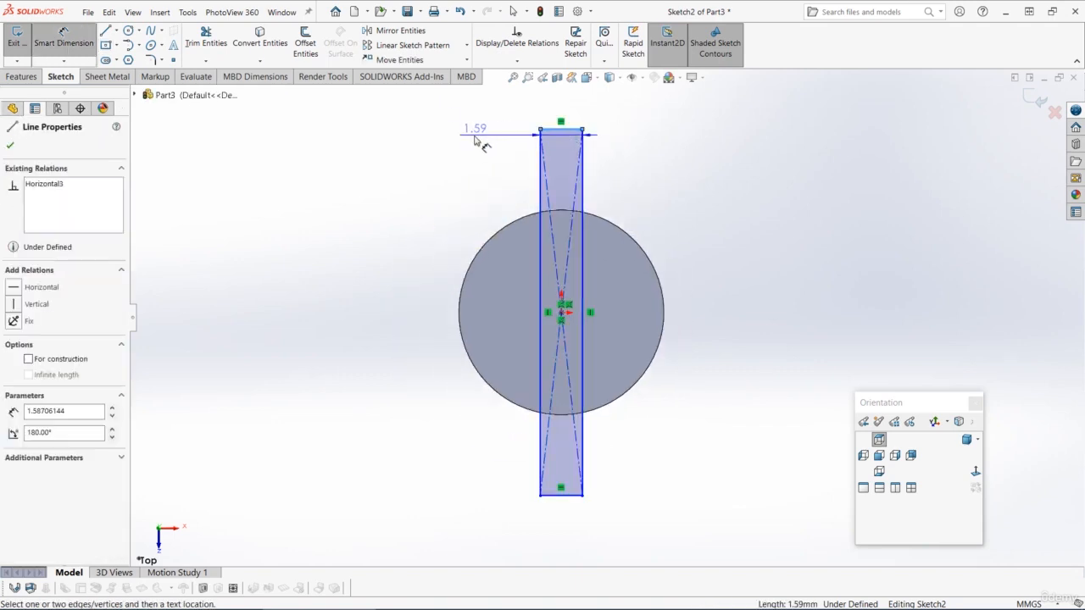
pyautogui.click(475, 136)
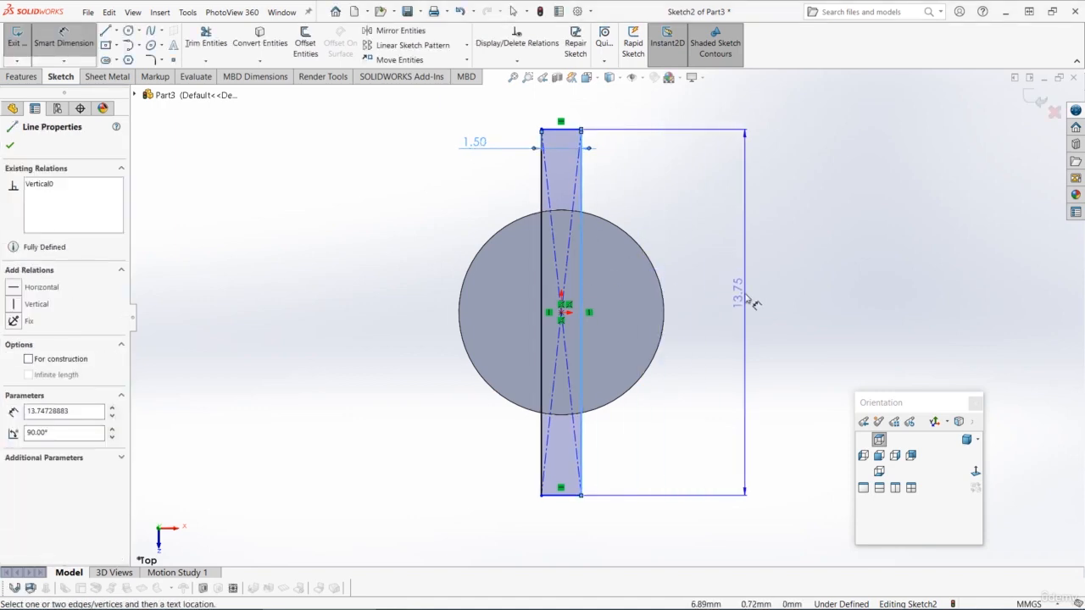
pyautogui.click(736, 293)
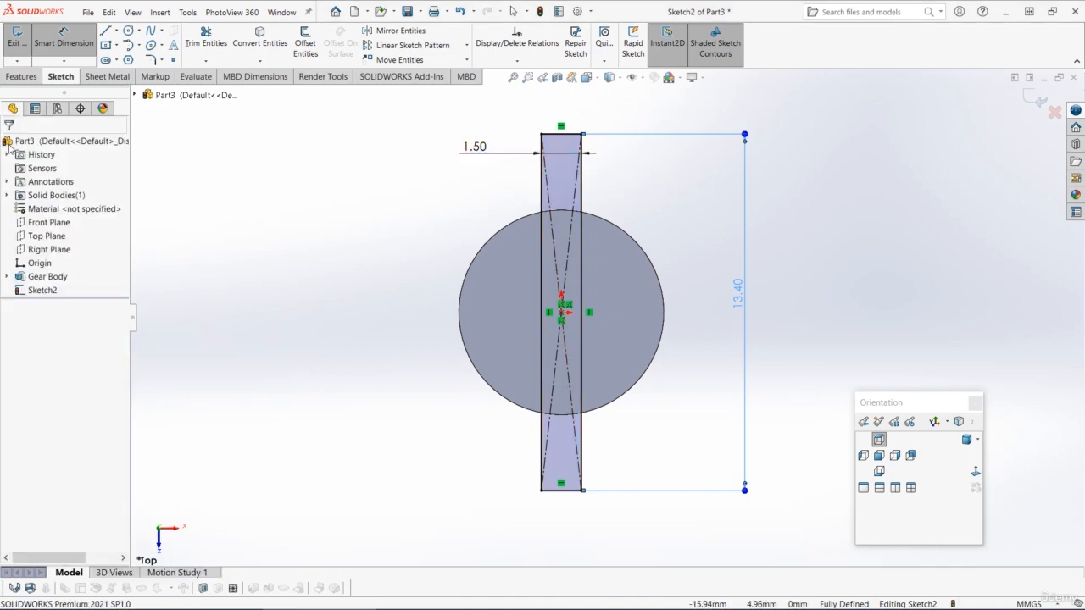
pyautogui.click(621, 232)
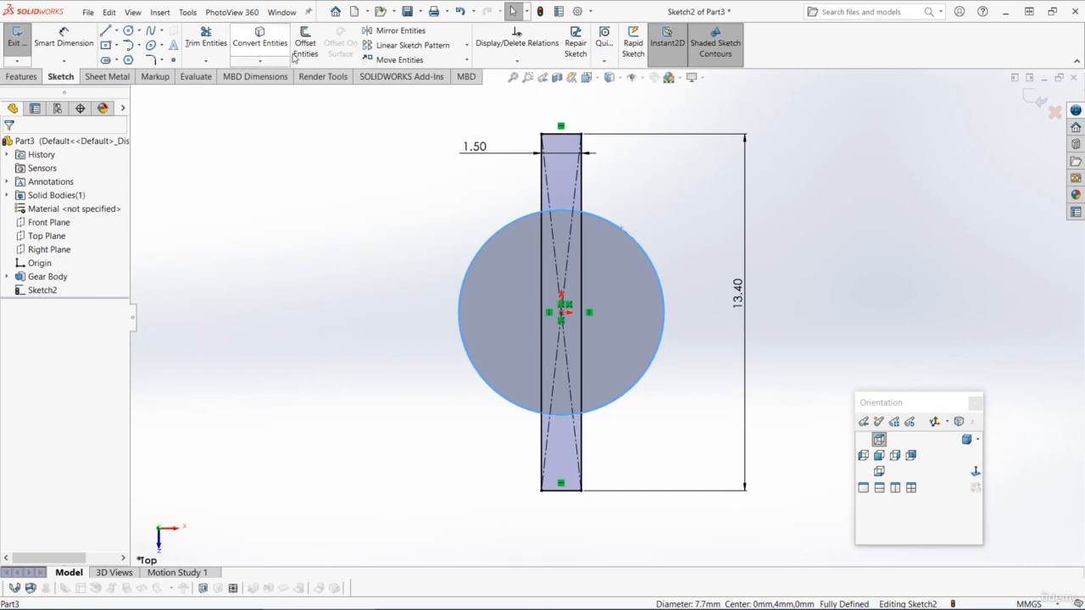
# Extrude the rectangle's upper region mid-plane 3 mm into the Tooth Middle block
pyautogui.click(584, 237)
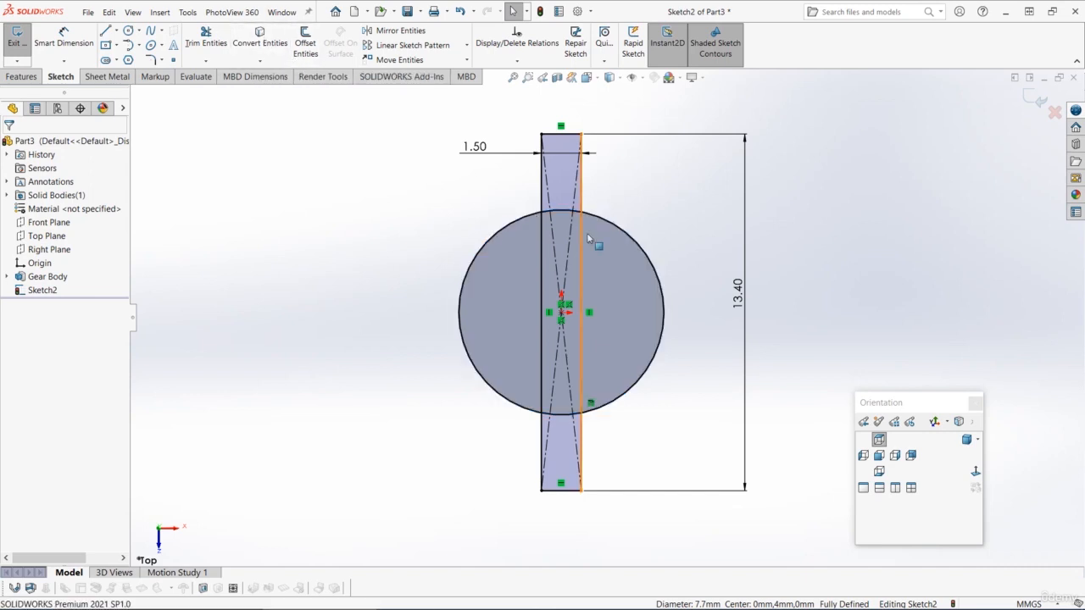
pyautogui.moveTo(566, 187)
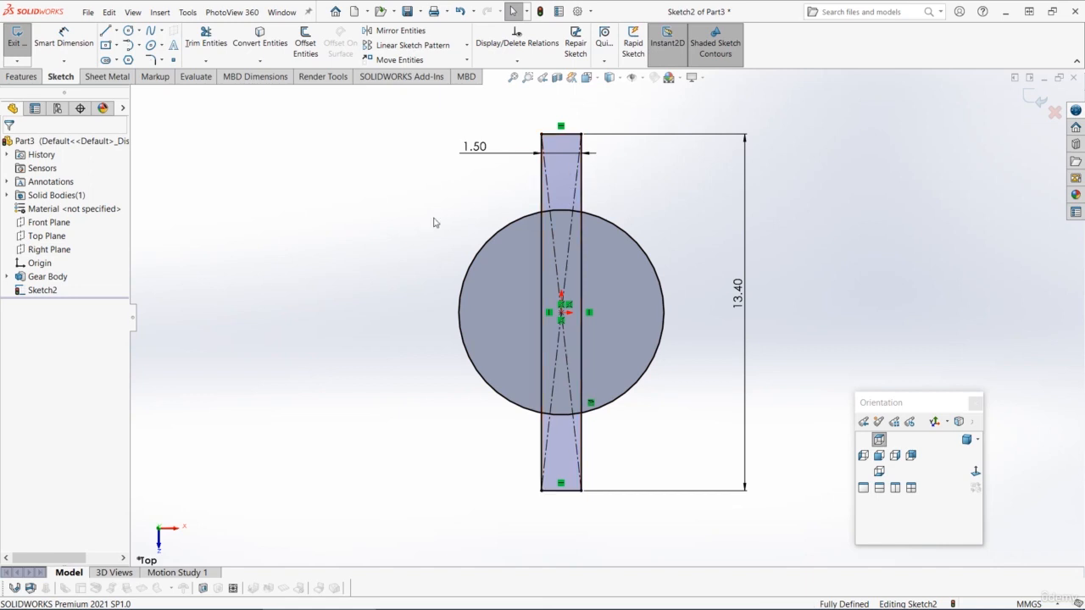
pyautogui.click(22, 76)
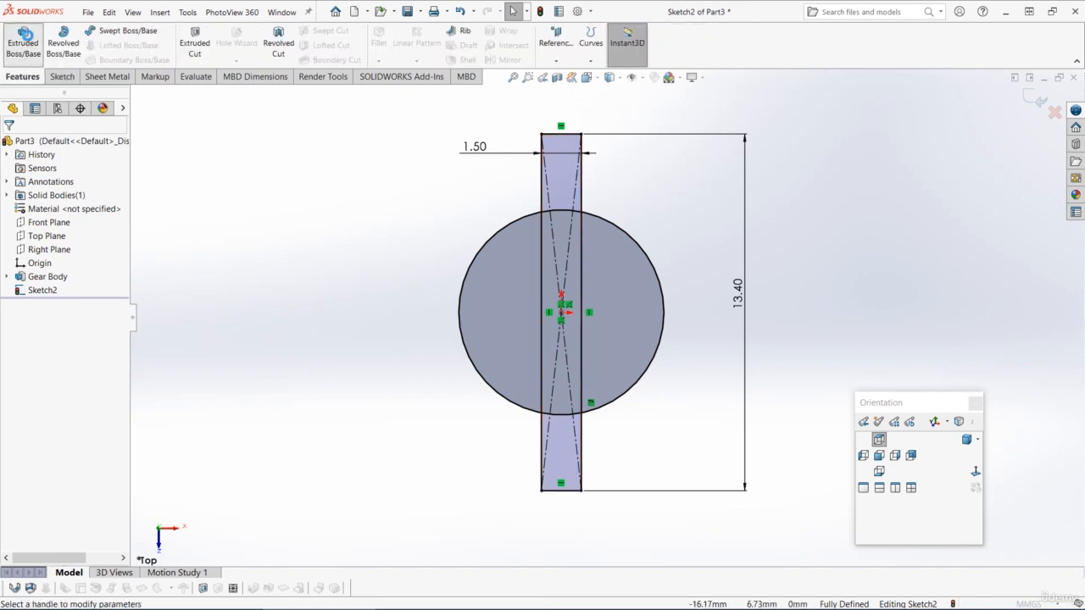
pyautogui.click(23, 42)
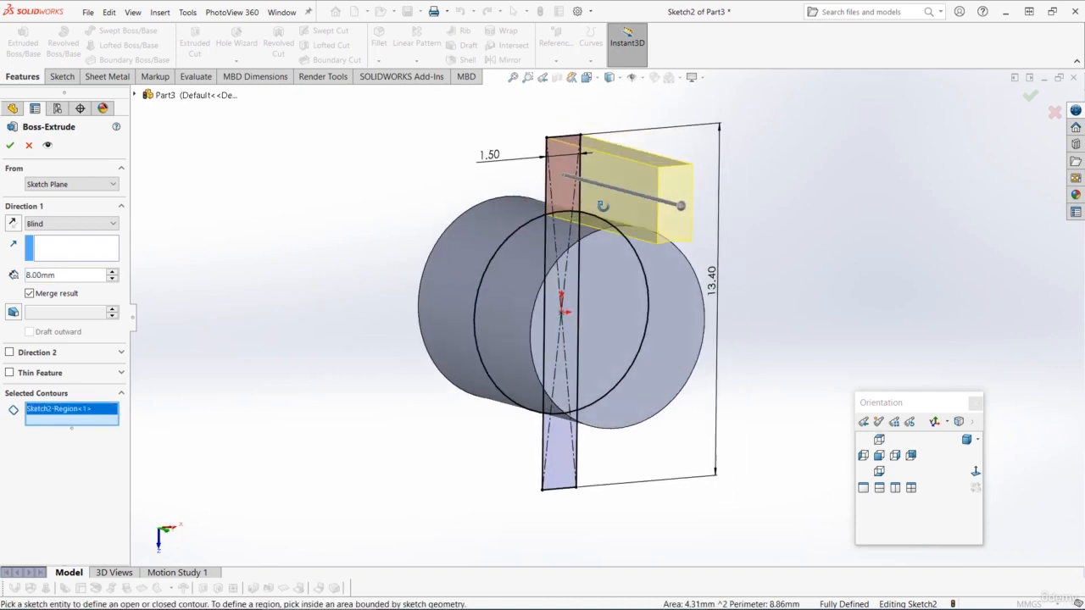
pyautogui.click(68, 222)
pyautogui.write('3')
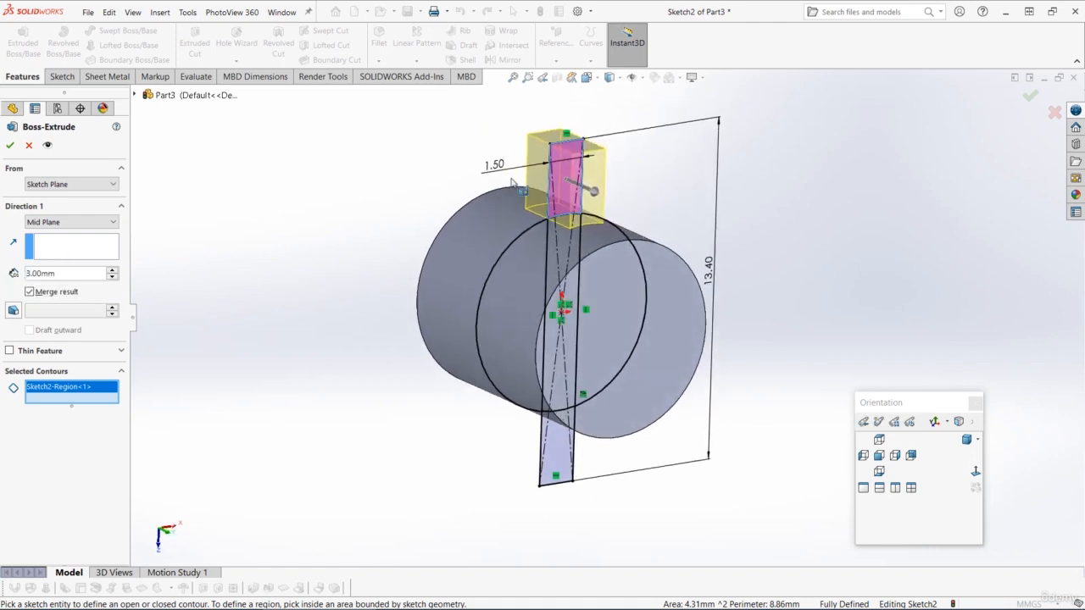
pyautogui.click(9, 145)
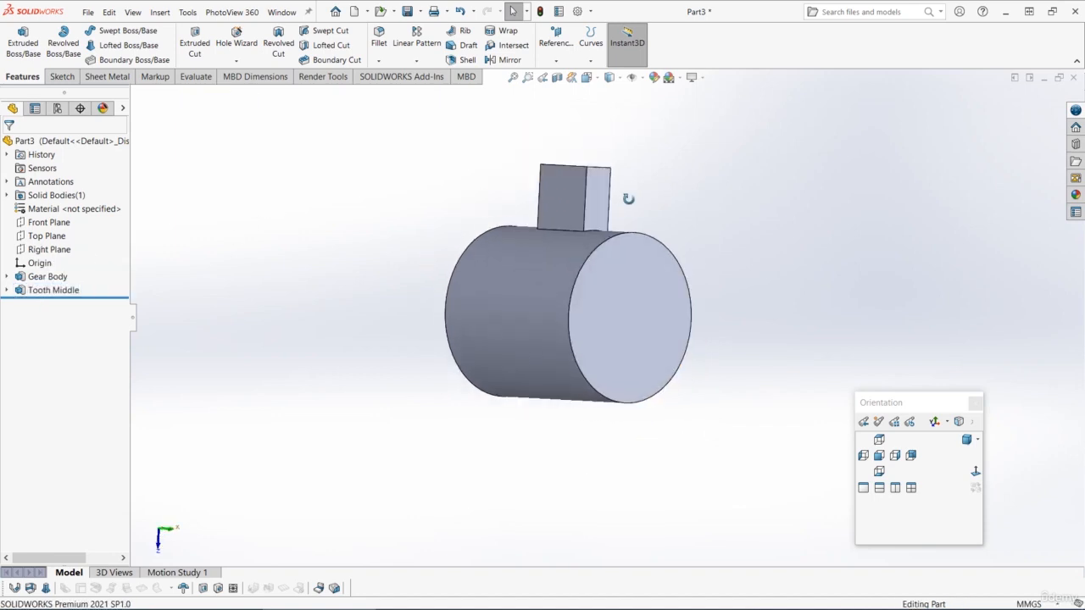
# Sketch a centred rectangle 12.60 tall on the Top Plane over the tooth
pyautogui.click(46, 235)
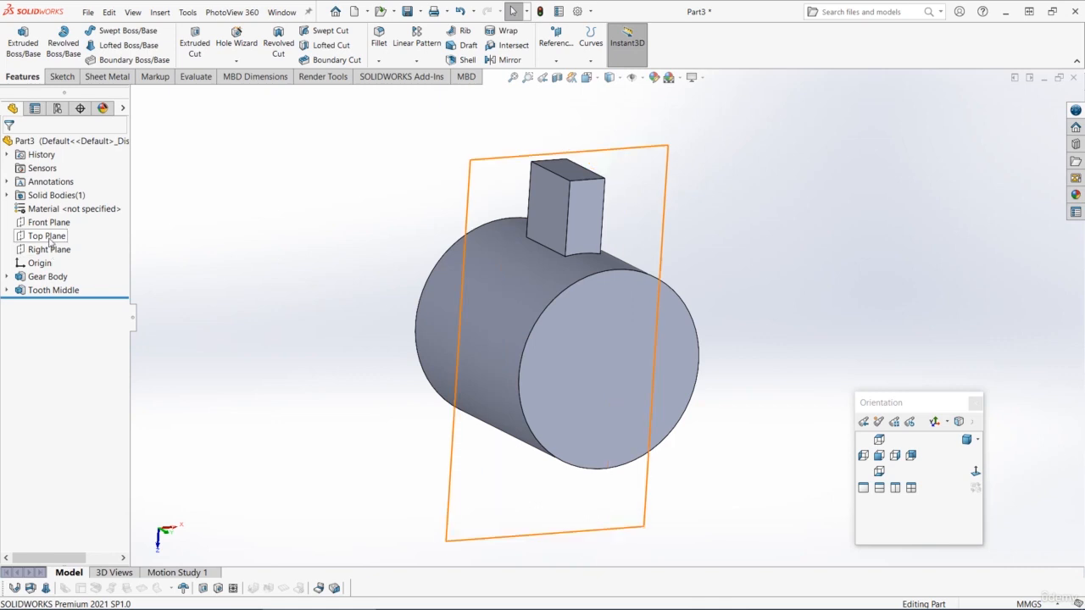
pyautogui.click(48, 235)
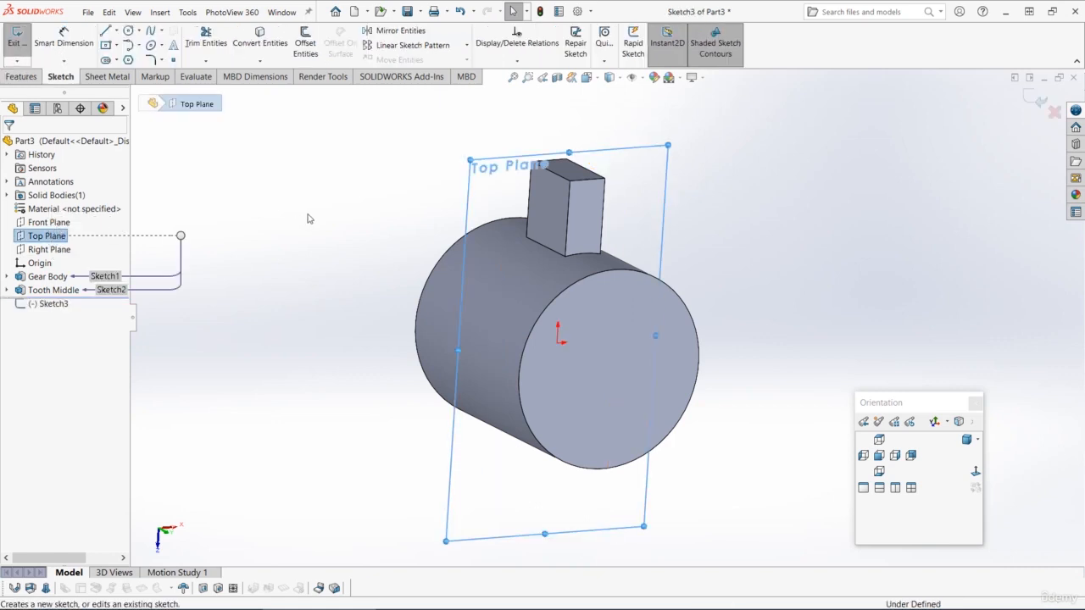
pyautogui.click(879, 439)
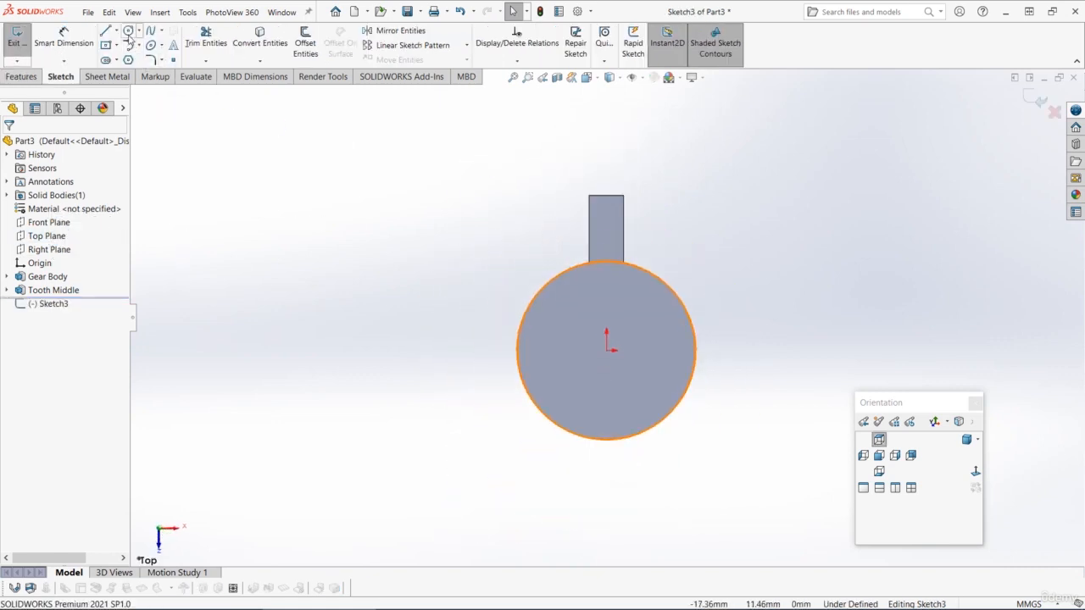
pyautogui.click(106, 30)
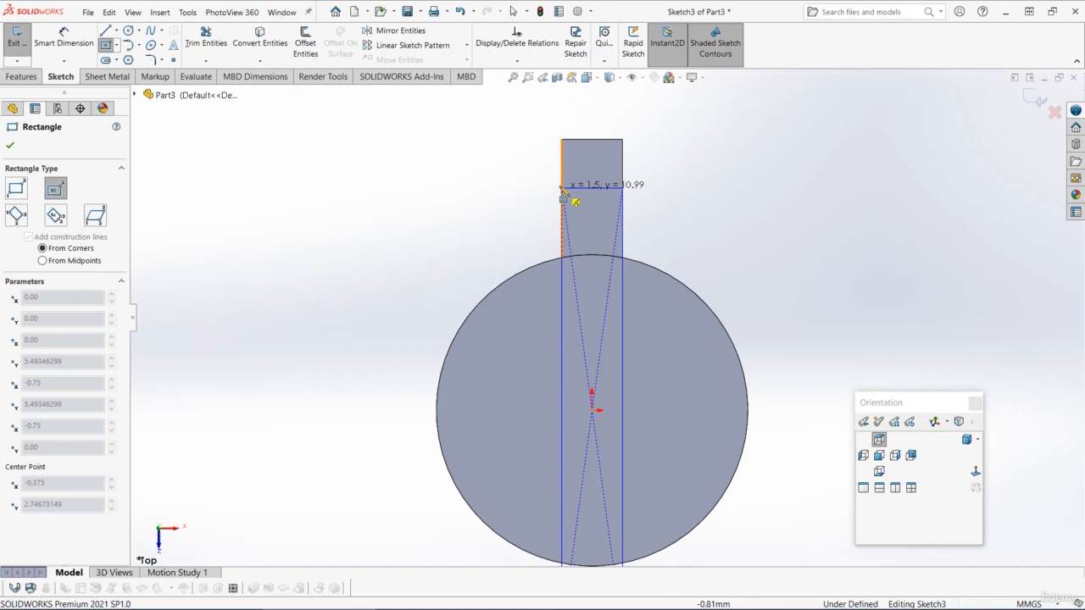
pyautogui.click(592, 178)
pyautogui.write('1')
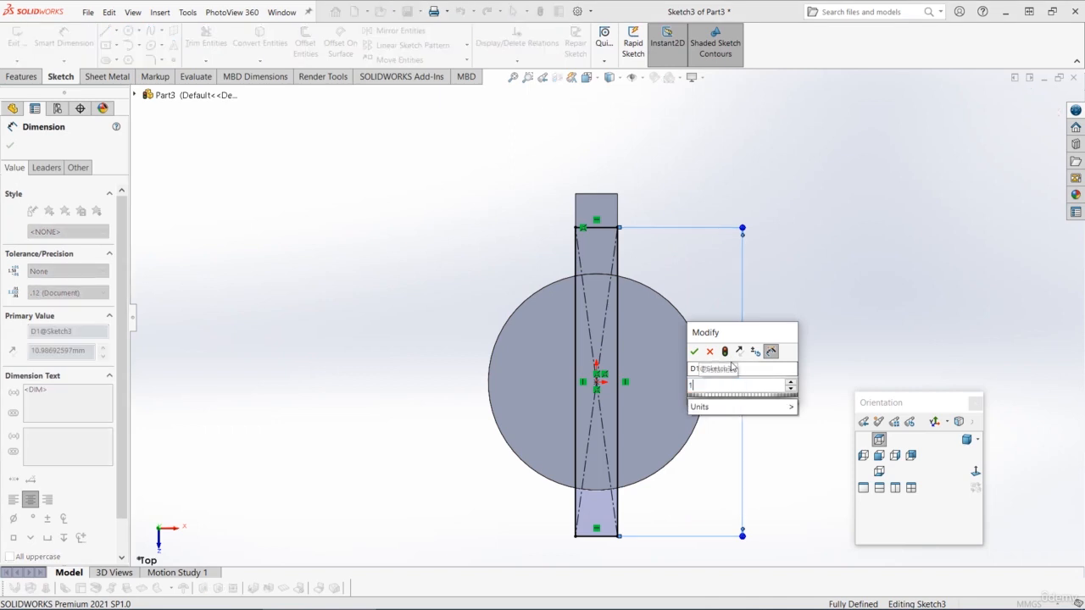
pyautogui.click(694, 351)
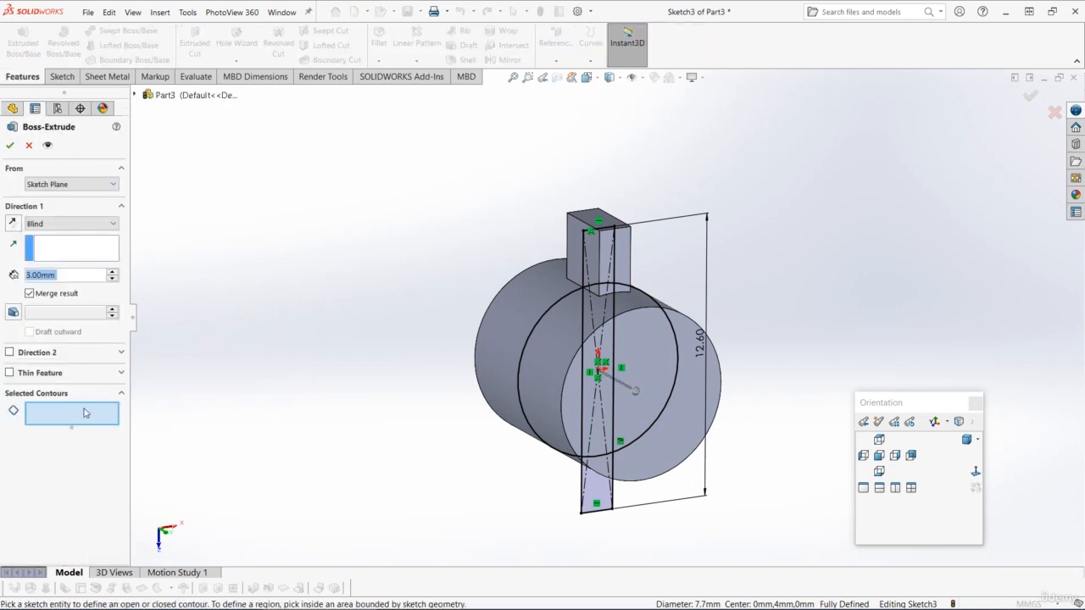
# Extrude the 12.60 rectangle mid-plane into the stepped Tooth Outer block
pyautogui.click(111, 223)
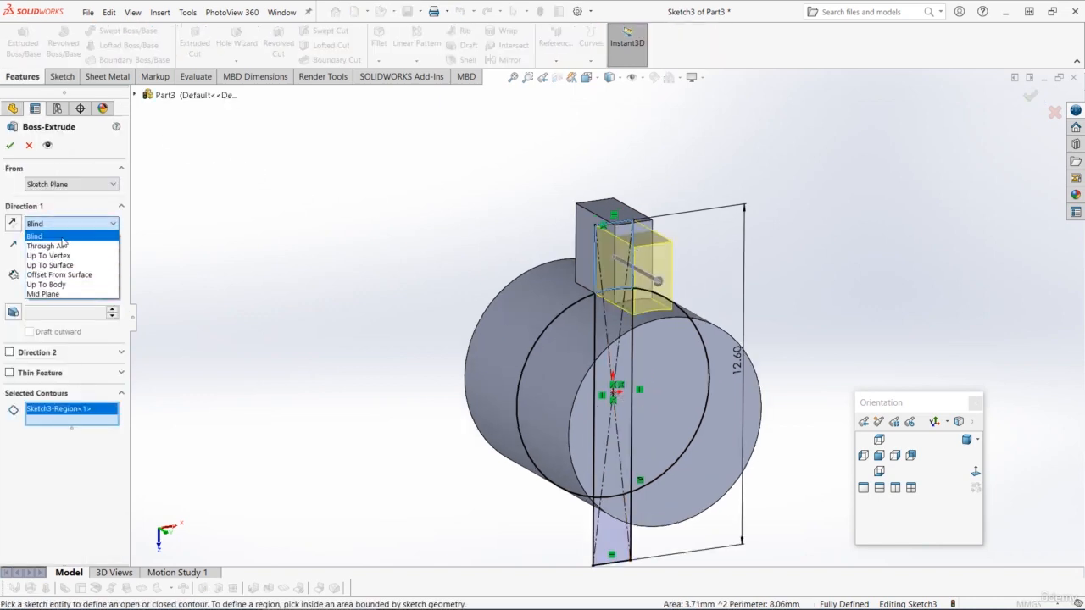
pyautogui.click(43, 294)
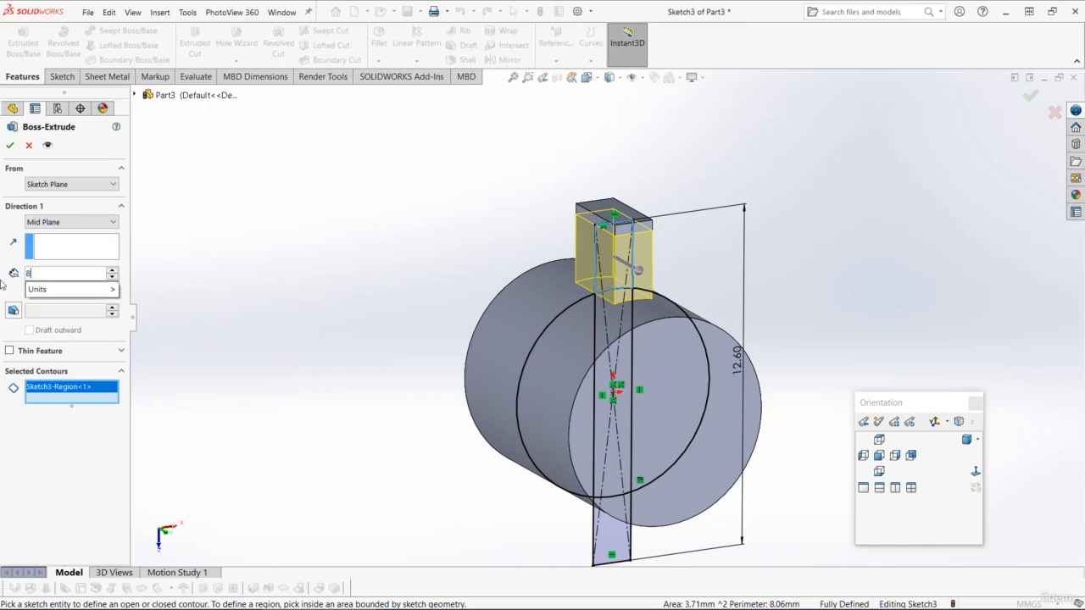
pyautogui.click(10, 145)
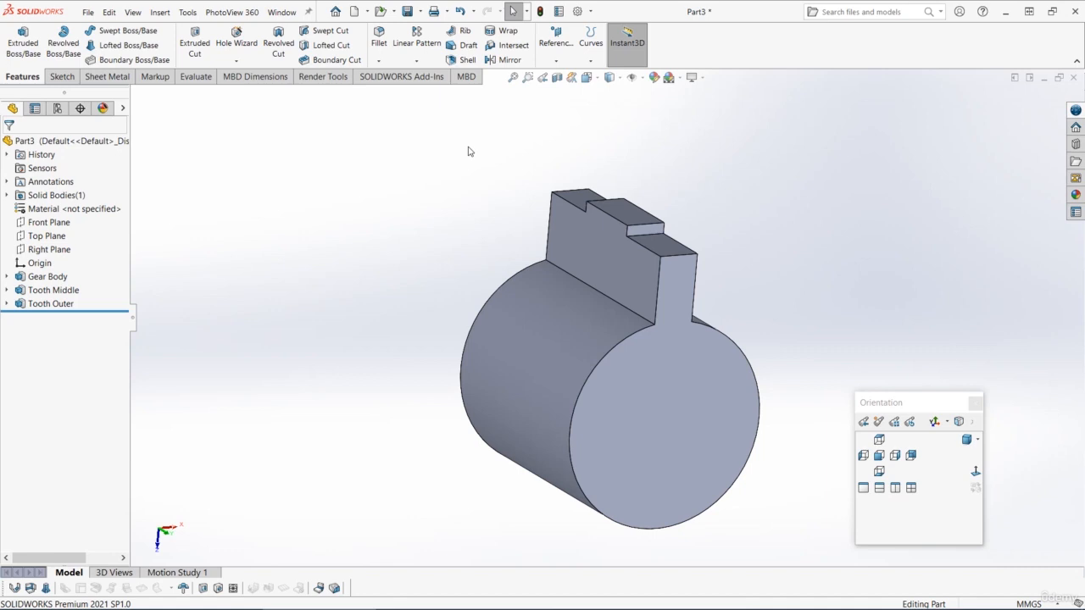
pyautogui.moveTo(401, 76)
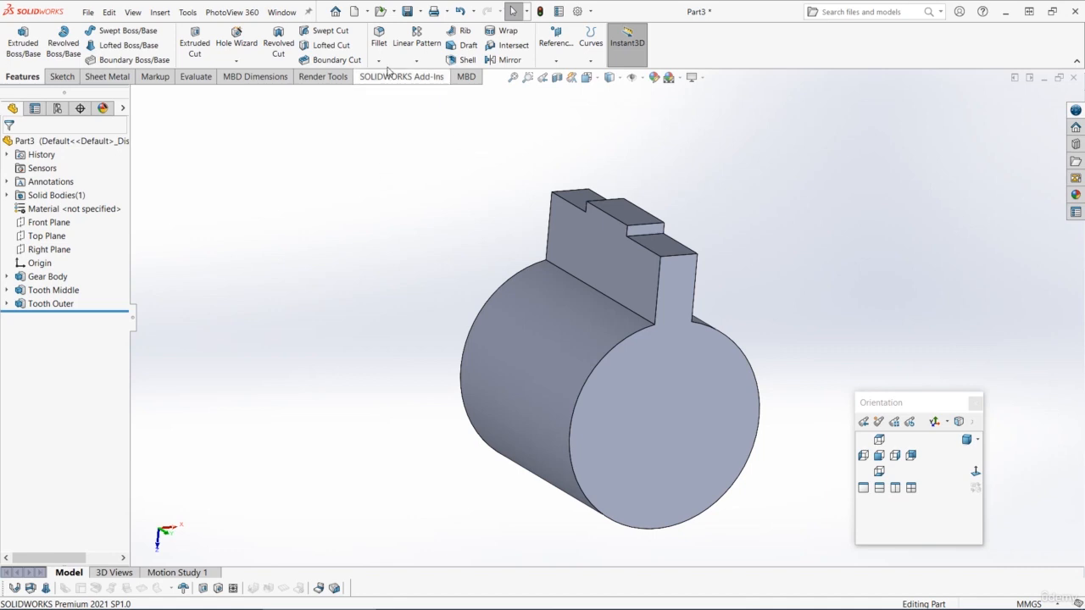
pyautogui.moveTo(387, 95)
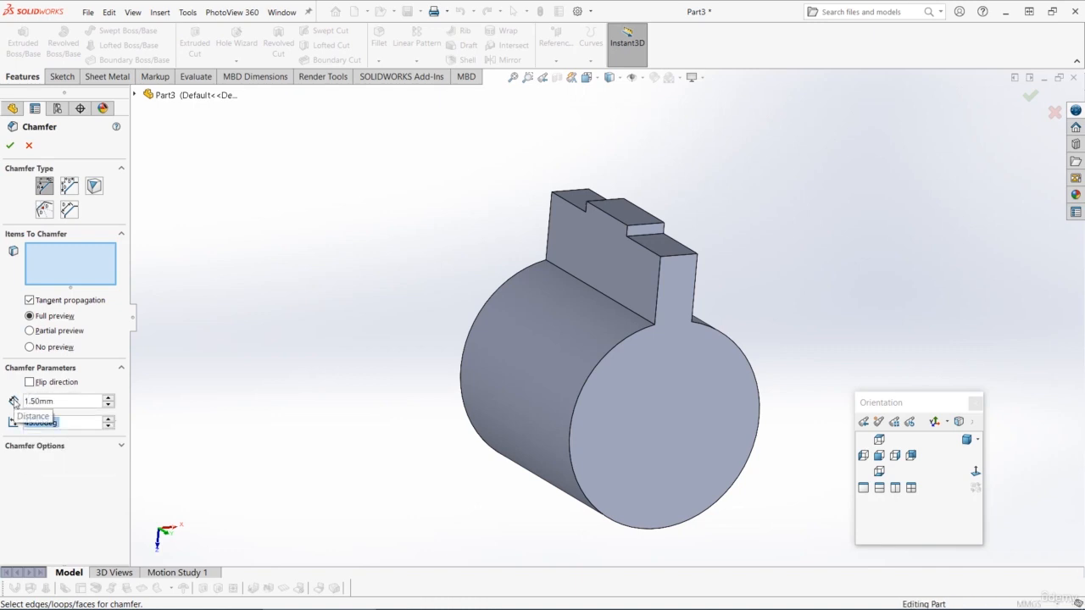
# Chamfer the two tooth-top edges at 1.5 mm and 45 degrees
pyautogui.click(31, 381)
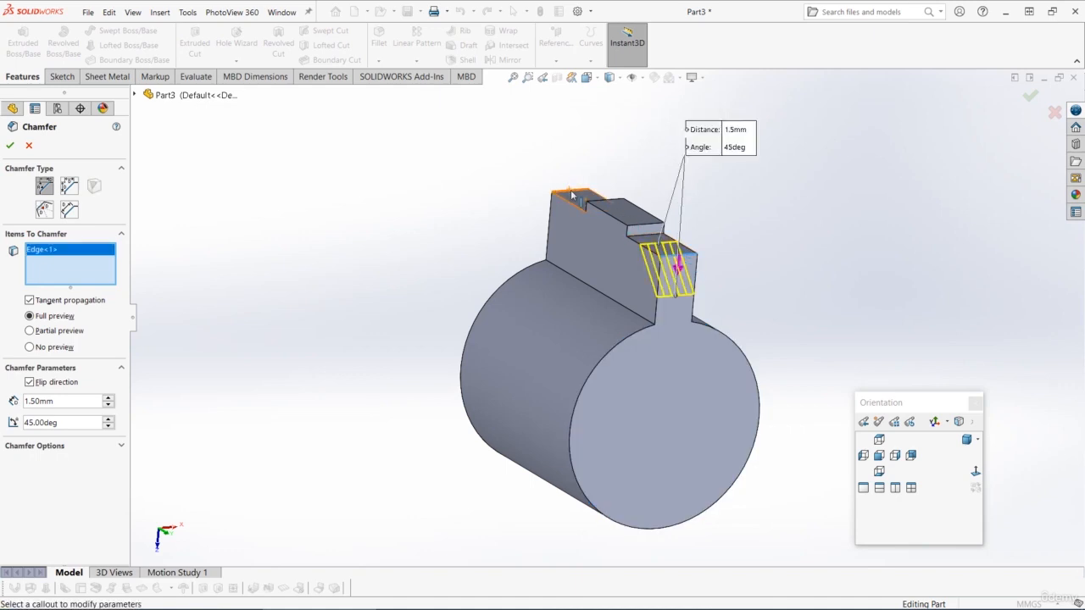
pyautogui.click(574, 199)
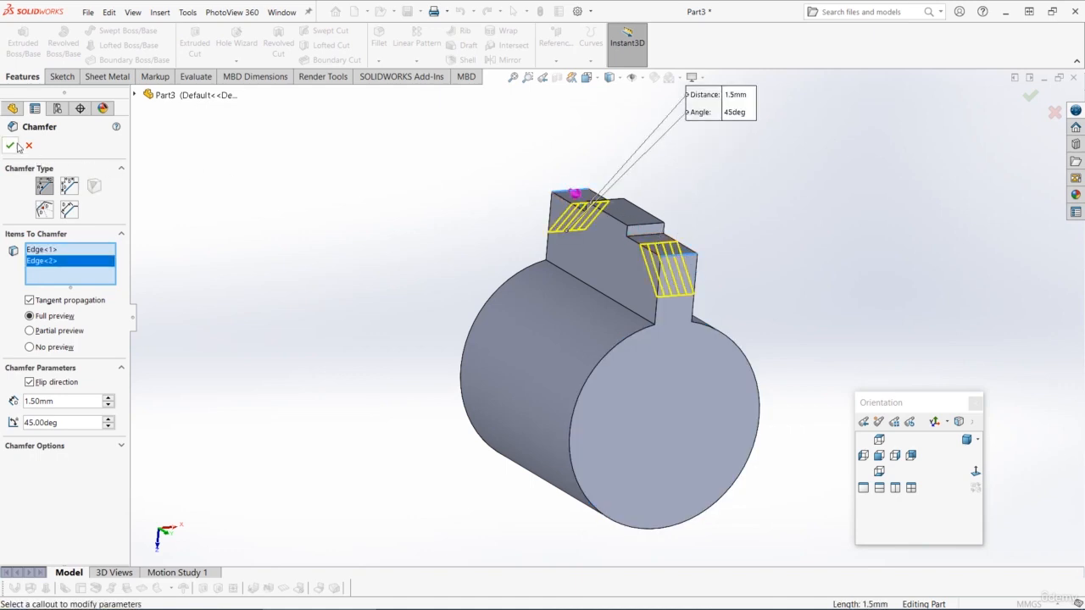
pyautogui.click(10, 145)
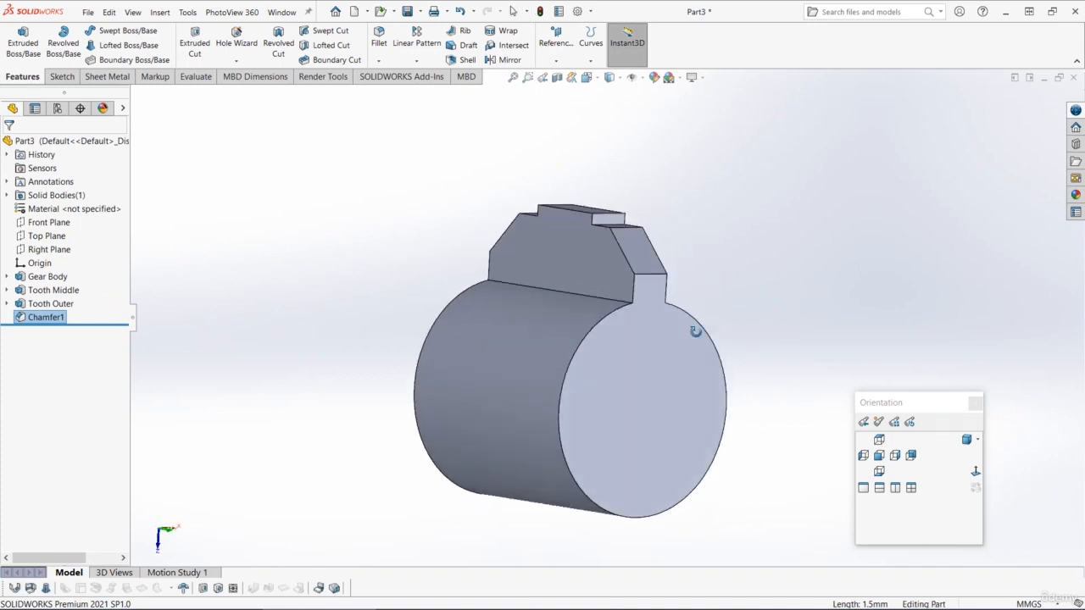
pyautogui.moveTo(696, 331); pyautogui.dragTo(710, 376)
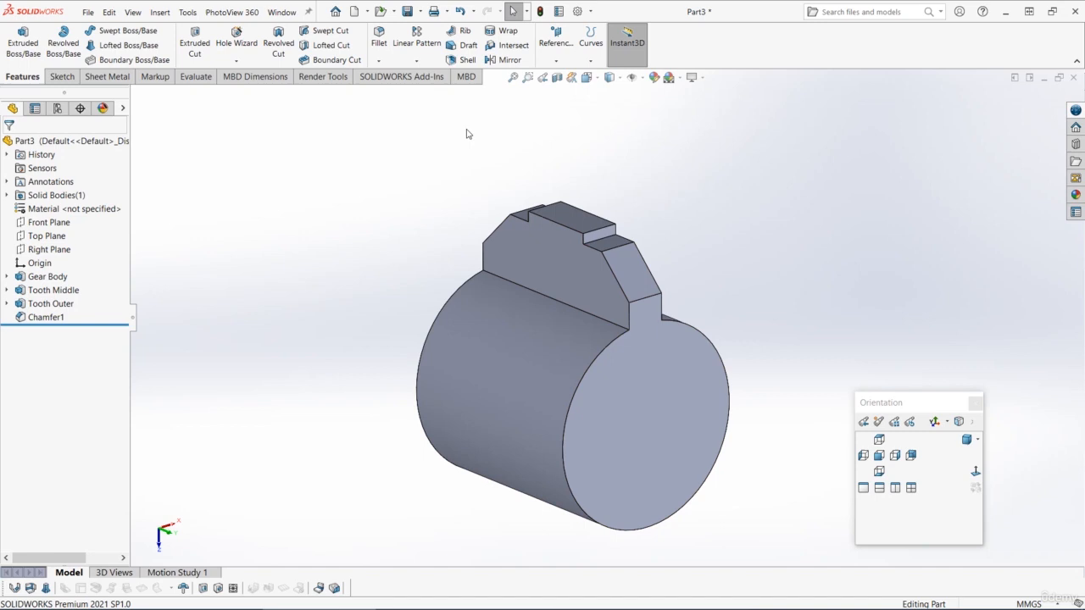
pyautogui.moveTo(230, 270)
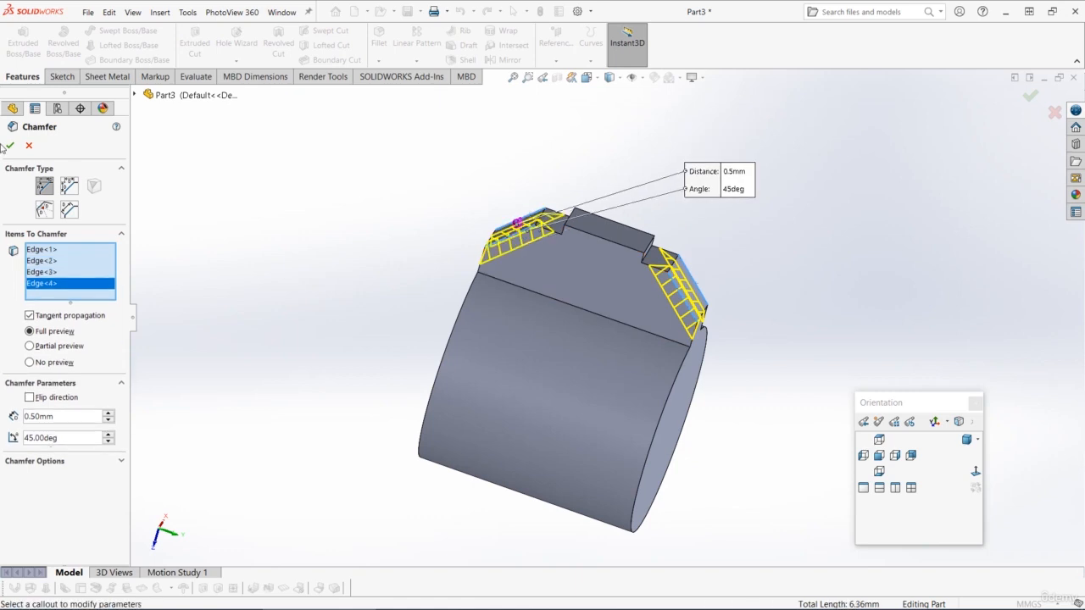
# Confirm Chamfer2 at 0.5 mm and 45 degrees on four tooth edges
pyautogui.click(8, 144)
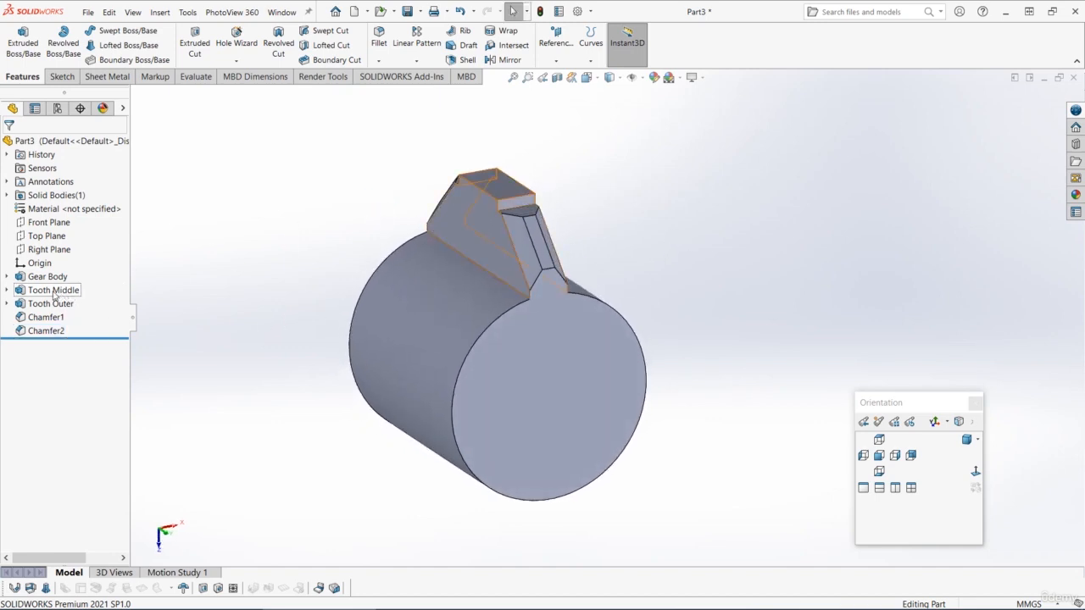
# Circular-pattern Tooth Middle, Tooth Outer and both chamfers as 12 instances over 360°
pyautogui.click(53, 290)
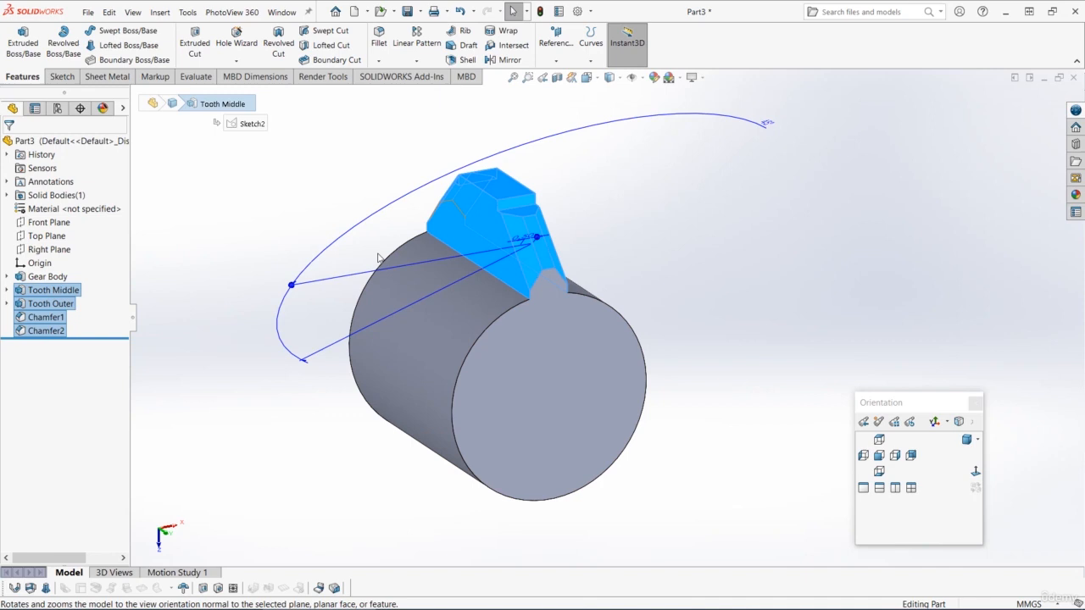
pyautogui.moveTo(308, 244)
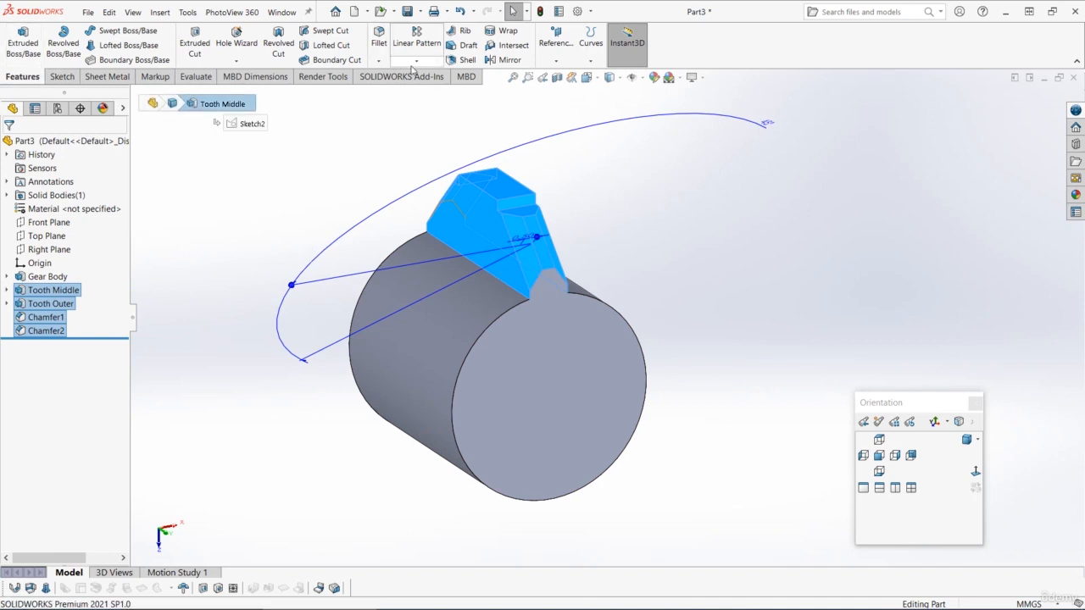
pyautogui.click(416, 60)
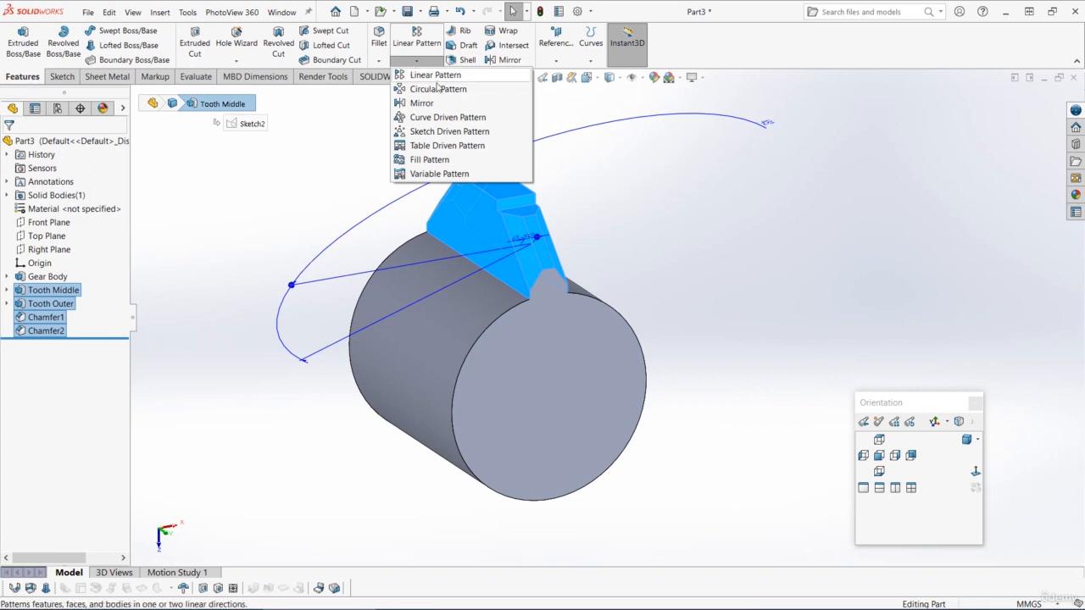
pyautogui.click(435, 75)
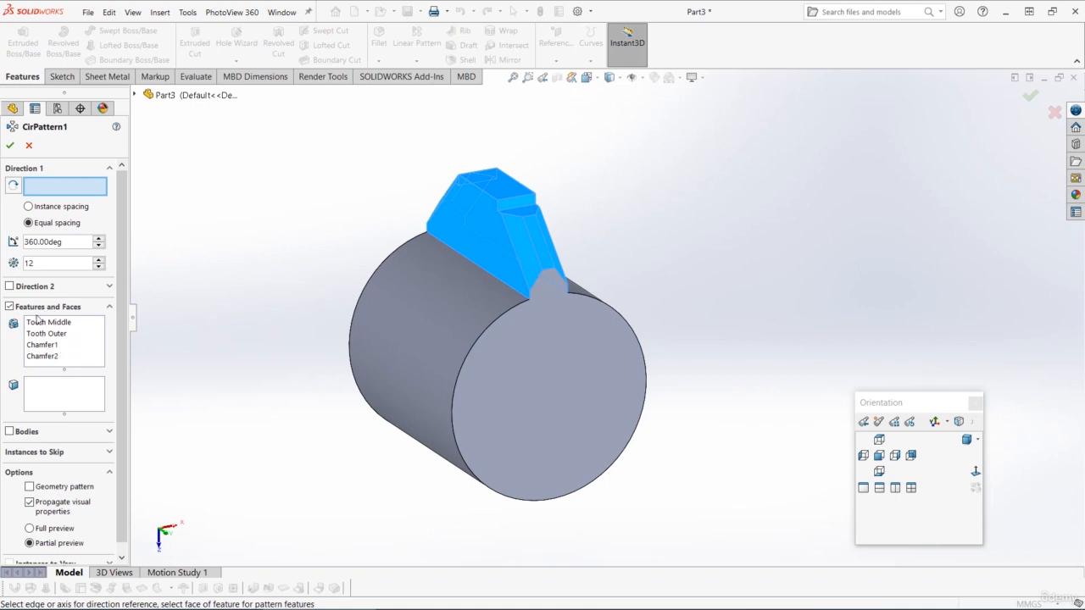
pyautogui.moveTo(61, 338)
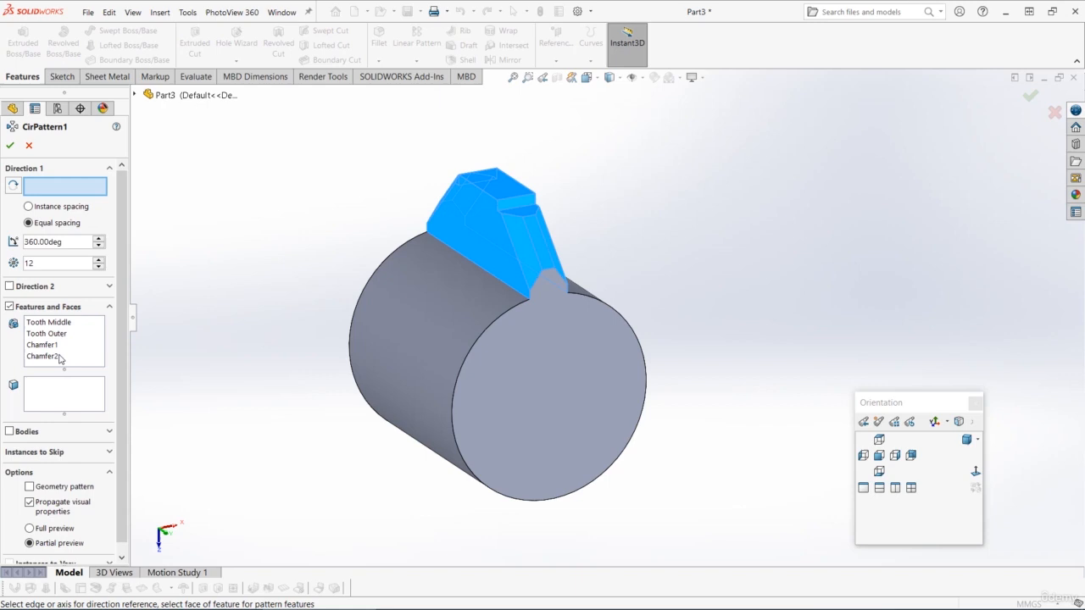
pyautogui.moveTo(18, 260)
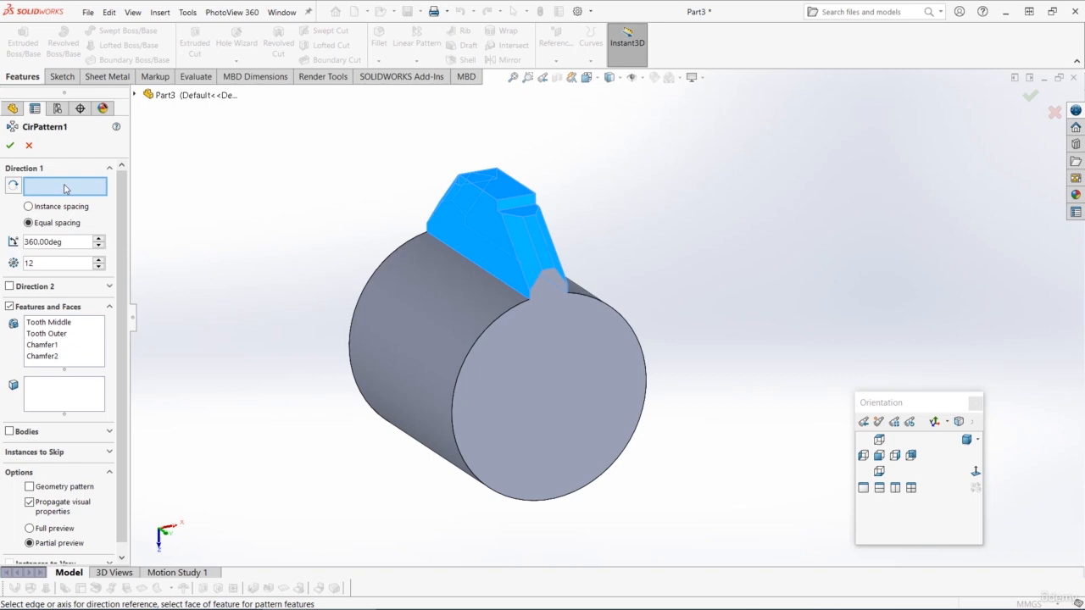
pyautogui.moveTo(428, 317)
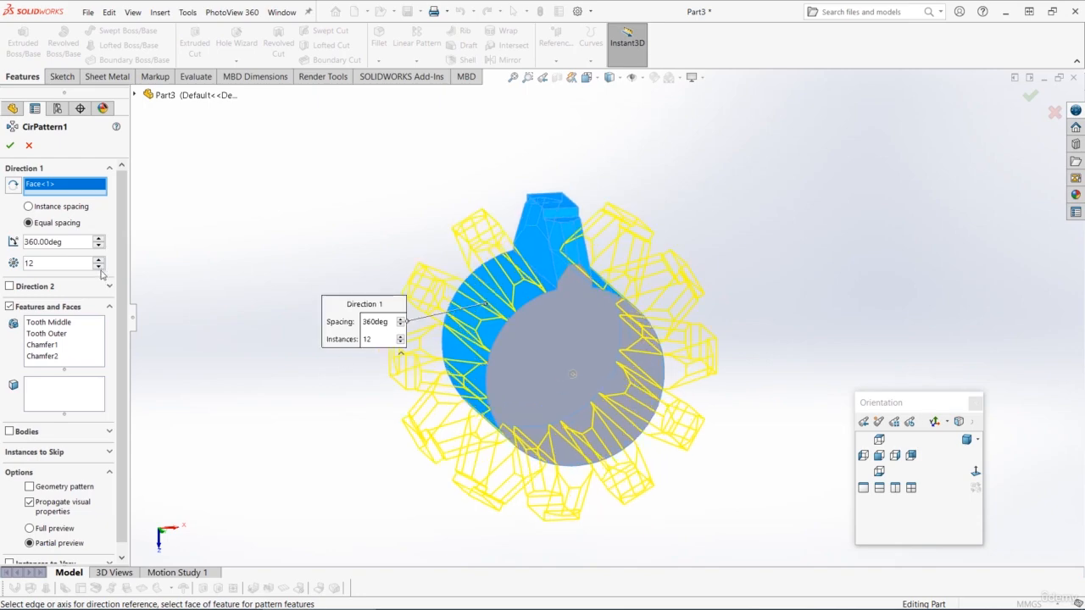
pyautogui.click(98, 259)
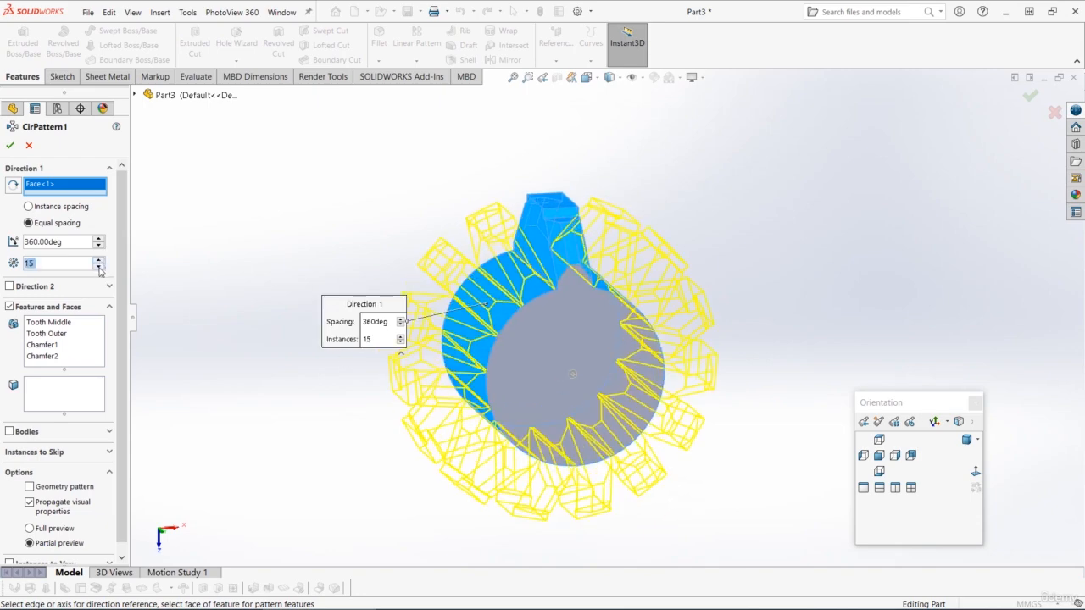
pyautogui.click(99, 267)
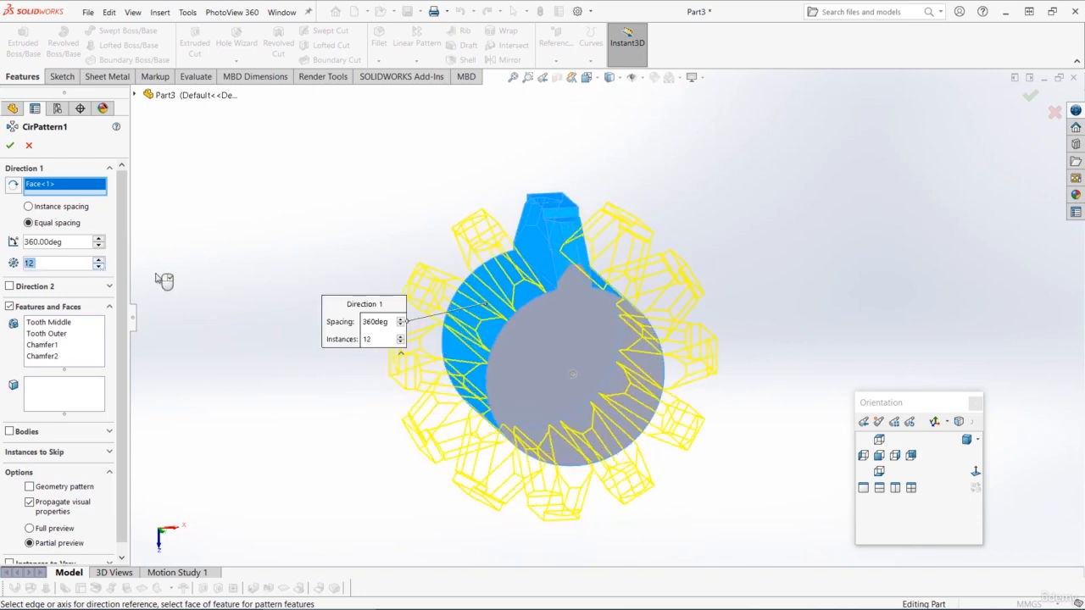
pyautogui.click(11, 145)
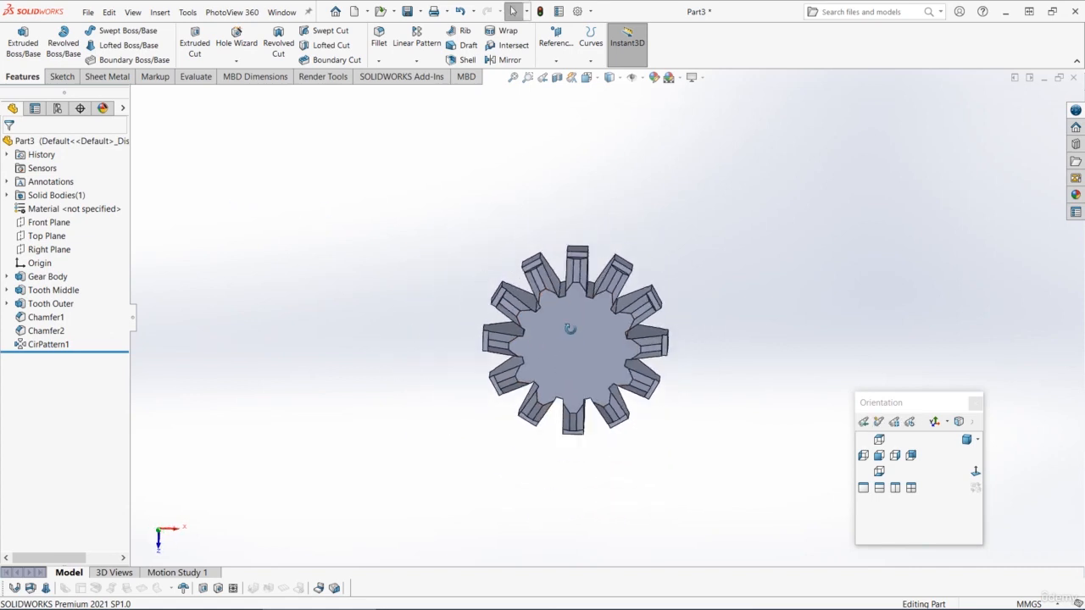
# Sketch the 4.80 mm circle and cross axle profile on the Top Plane, then preview a through-all cut
pyautogui.click(48, 221)
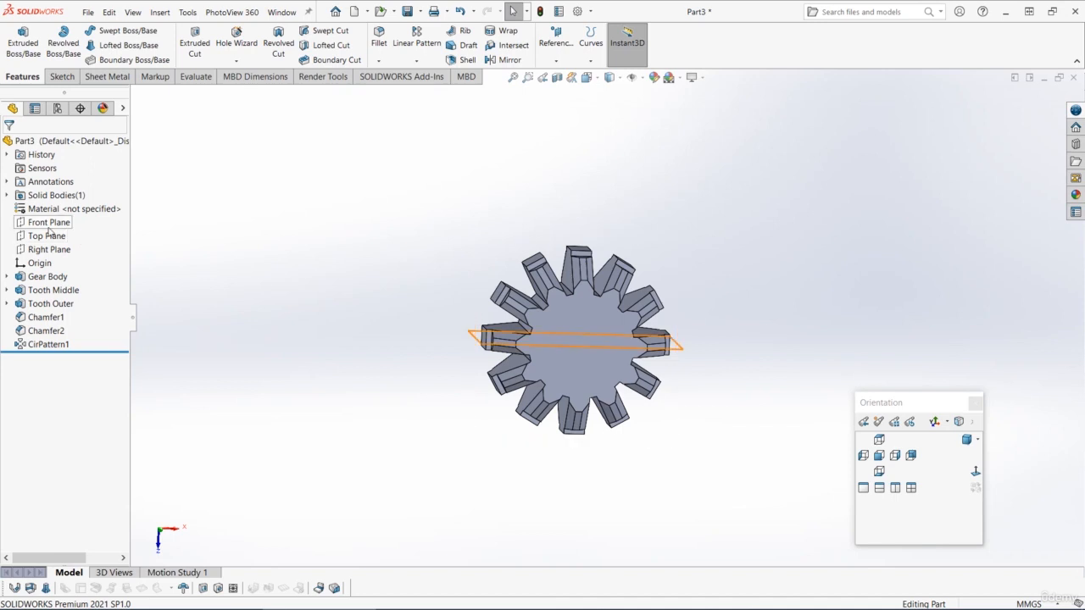
pyautogui.click(48, 235)
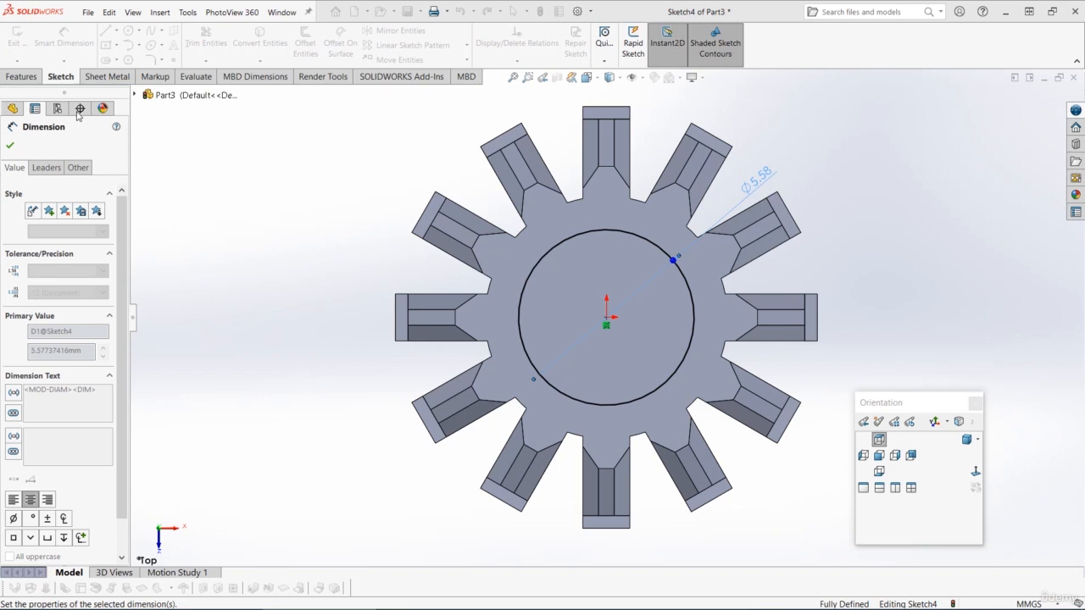
pyautogui.click(105, 31)
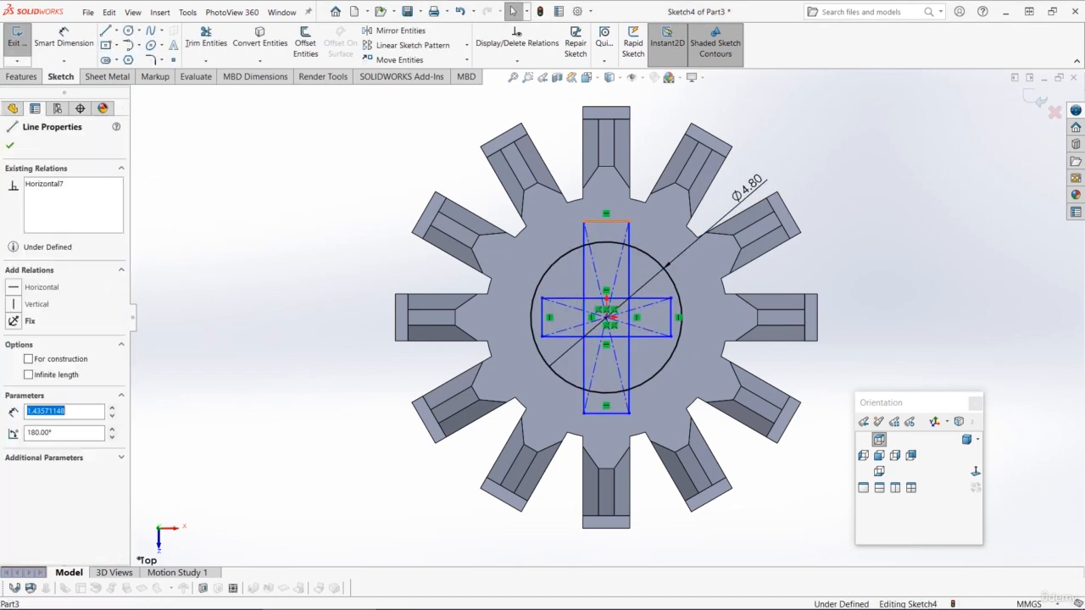
pyautogui.click(9, 145)
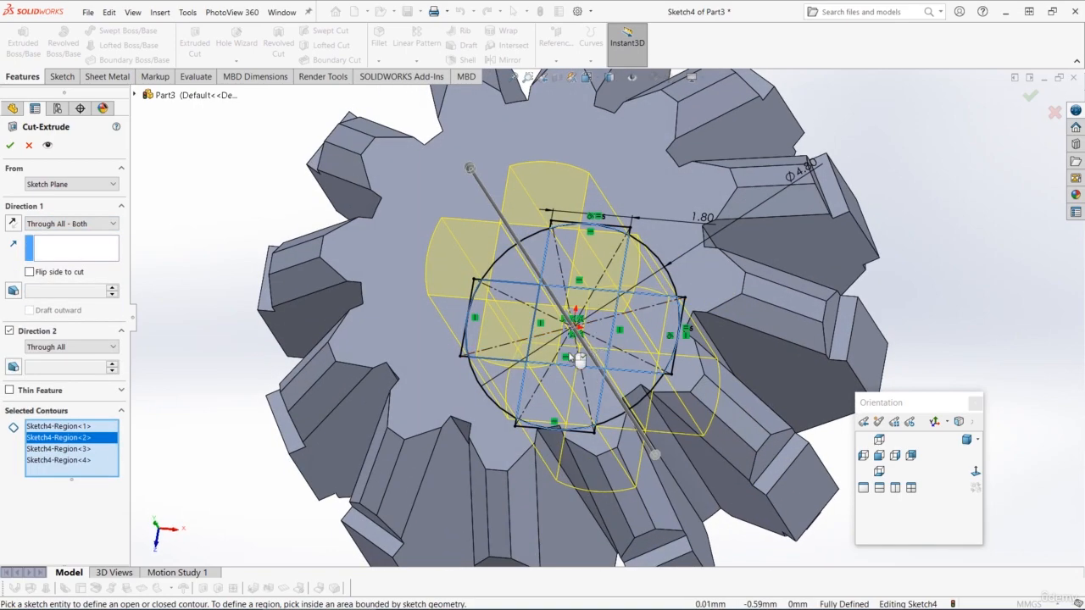
# Cut the cross-shaped axle hole through the gear and apply the dark grey appearance
pyautogui.click(9, 145)
pyautogui.write('Axle Cut')
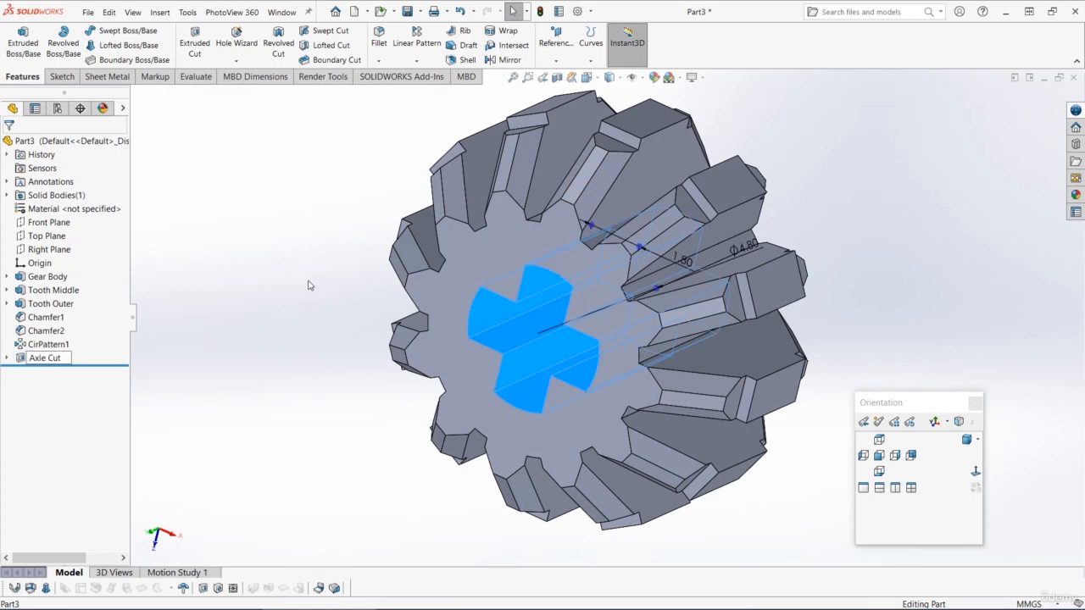
pyautogui.click(879, 439)
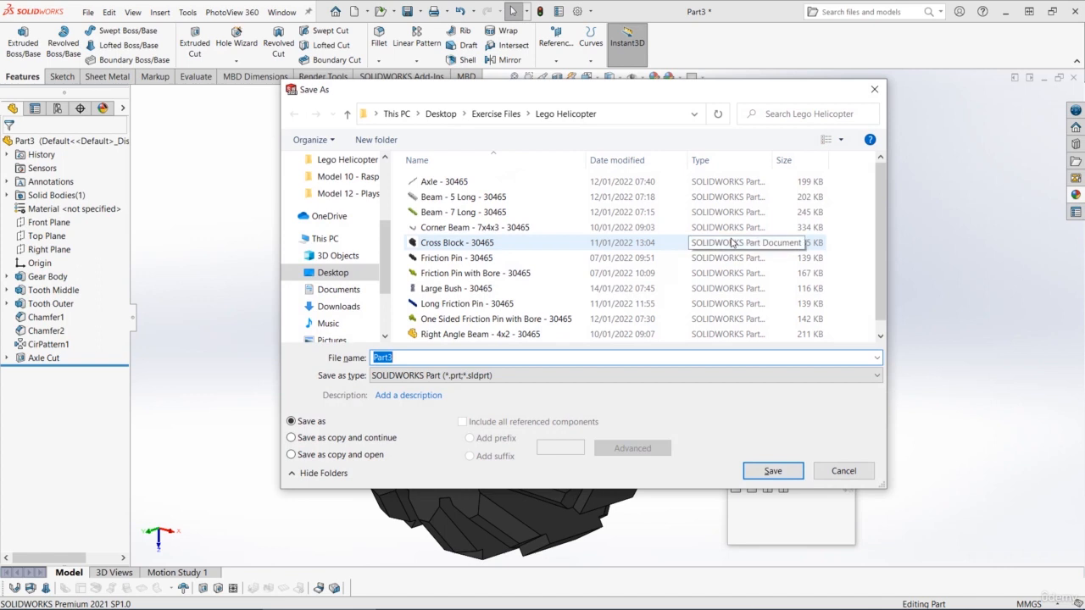
# Save the part as 'Bevel Gear - 12 Tooth - 30465'
pyautogui.write('Bevel')
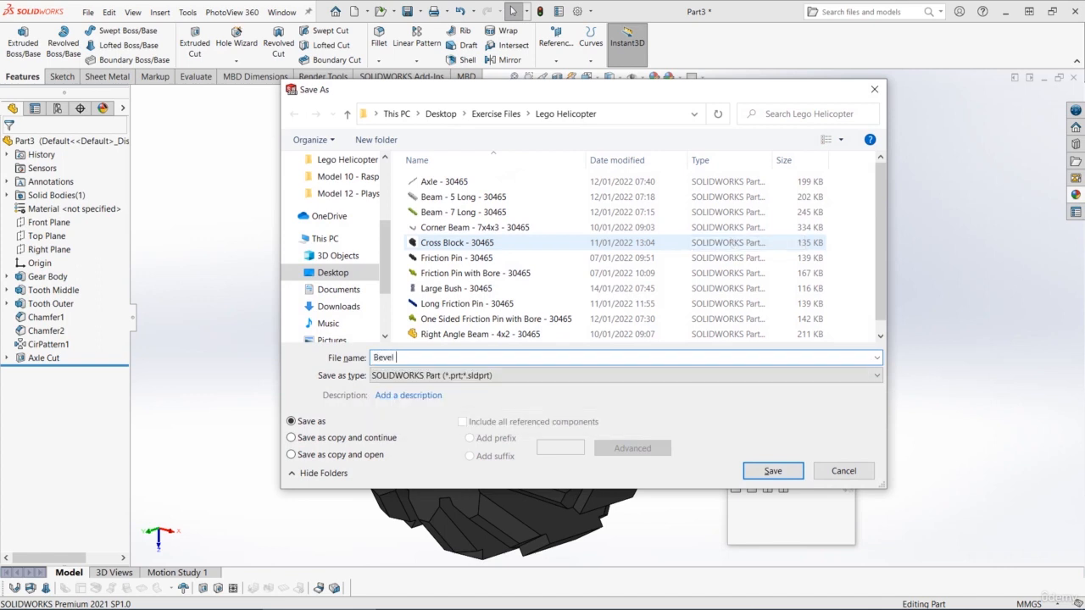
pyautogui.write('Gear - 12 Te')
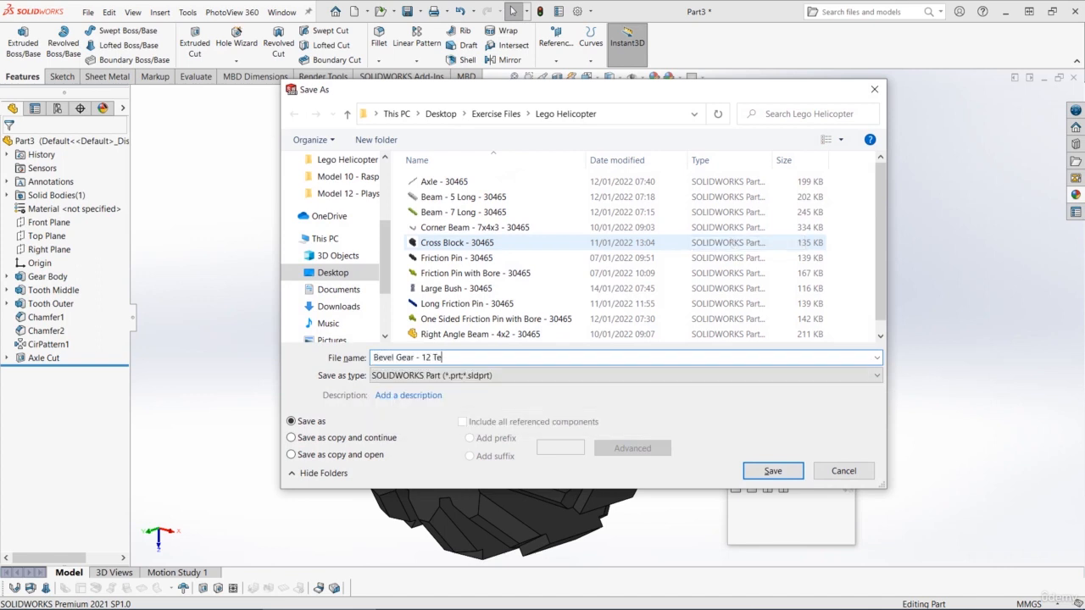
pyautogui.write('oth -')
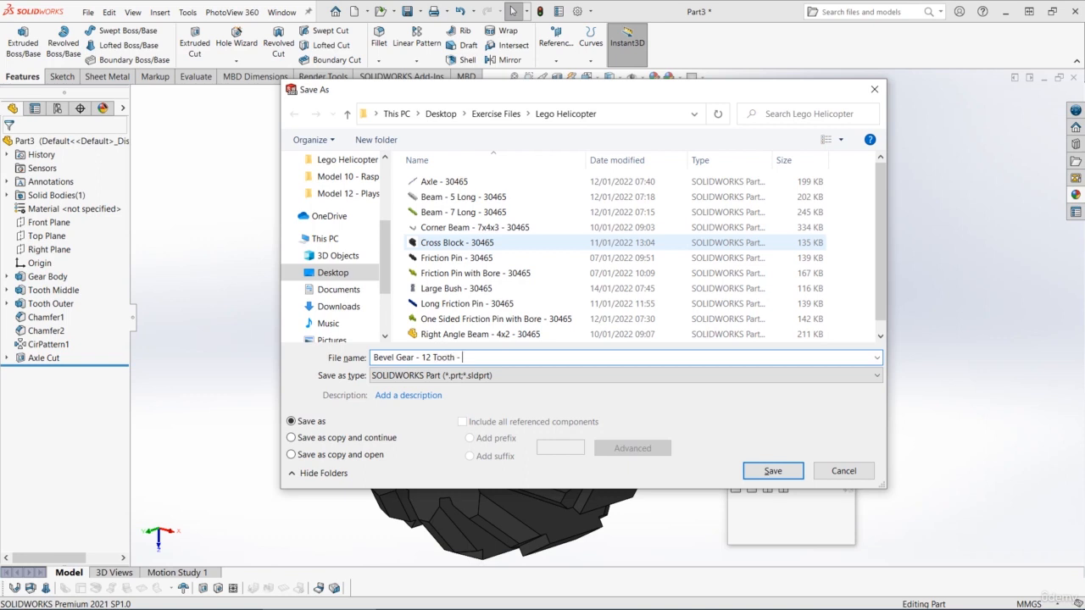
pyautogui.write('30465')
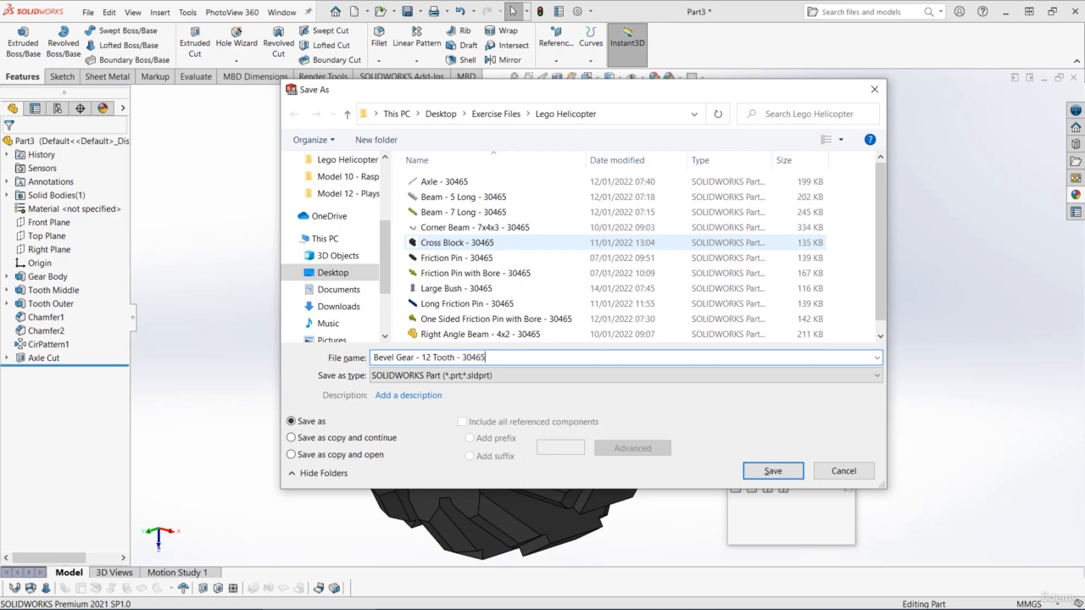
pyautogui.click(772, 471)
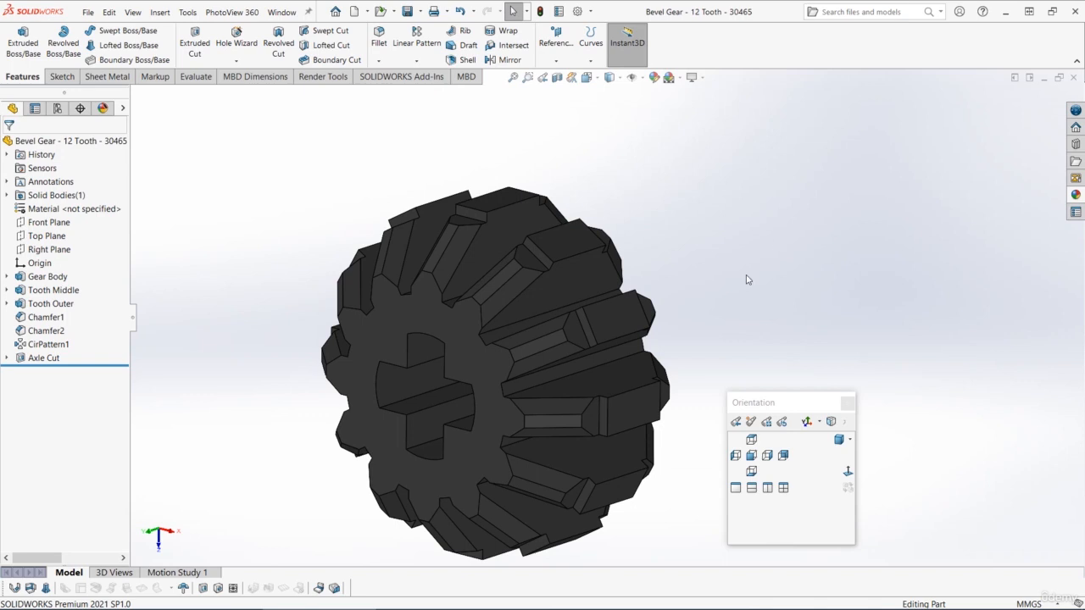
pyautogui.moveTo(758, 260)
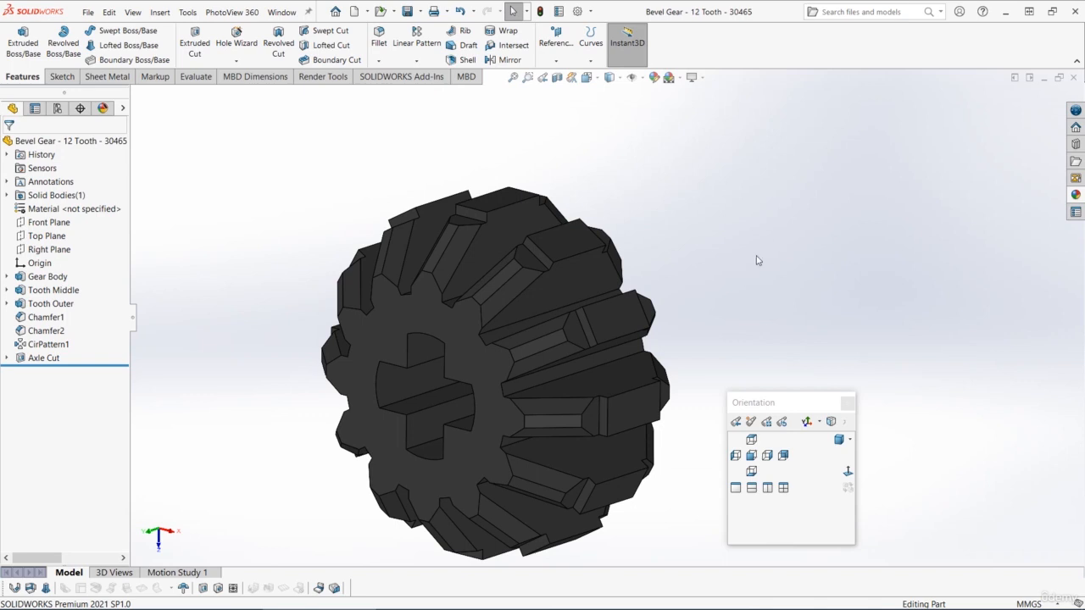